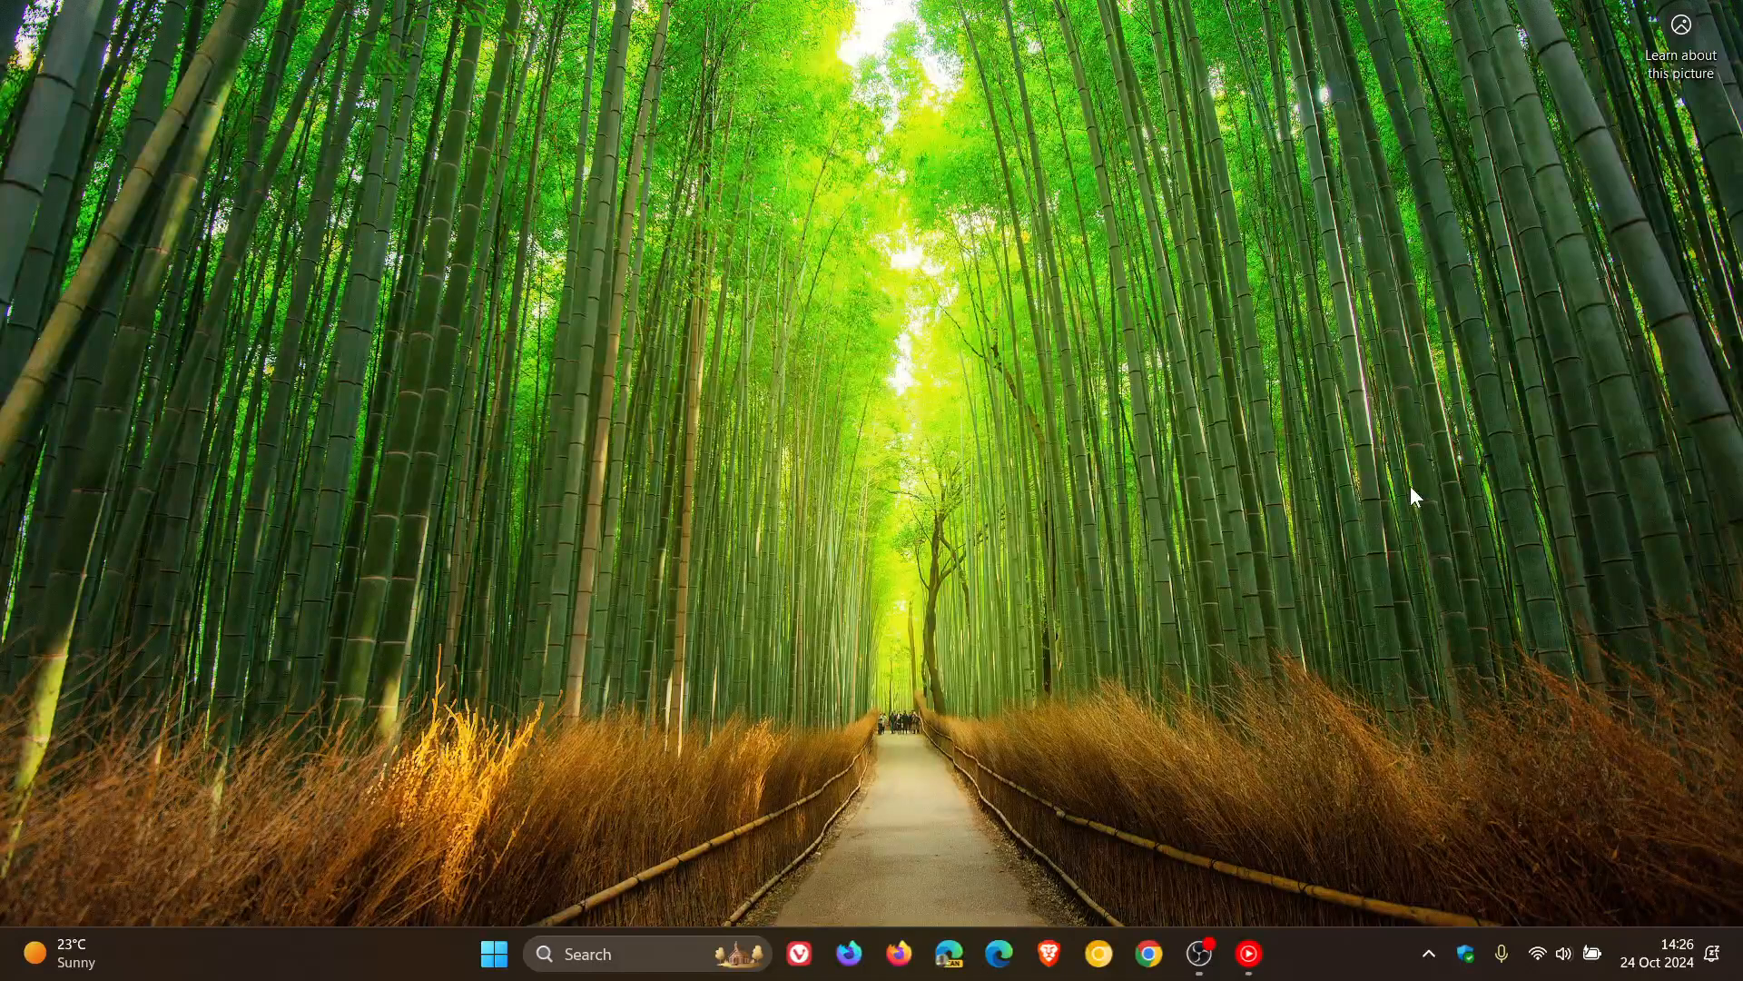
mouse_move(547, 905)
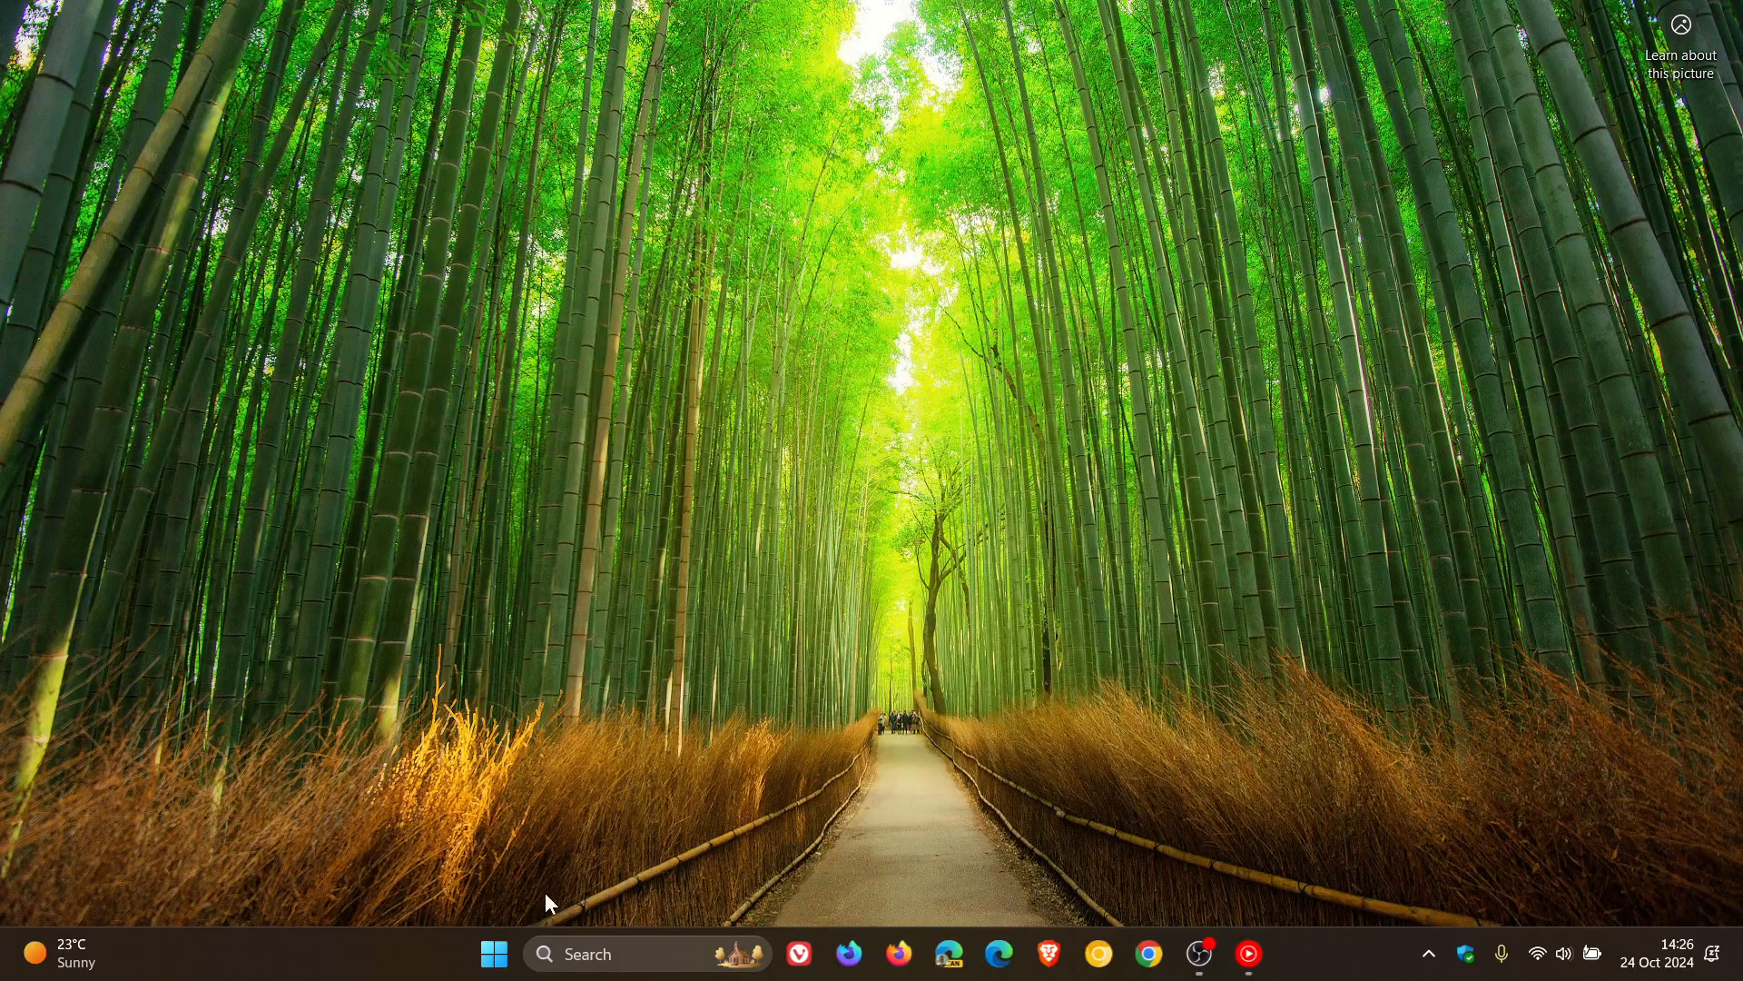
Launch Settings from the Start menu and go to System > Display, currently at 125% scale.
left_click(490, 956)
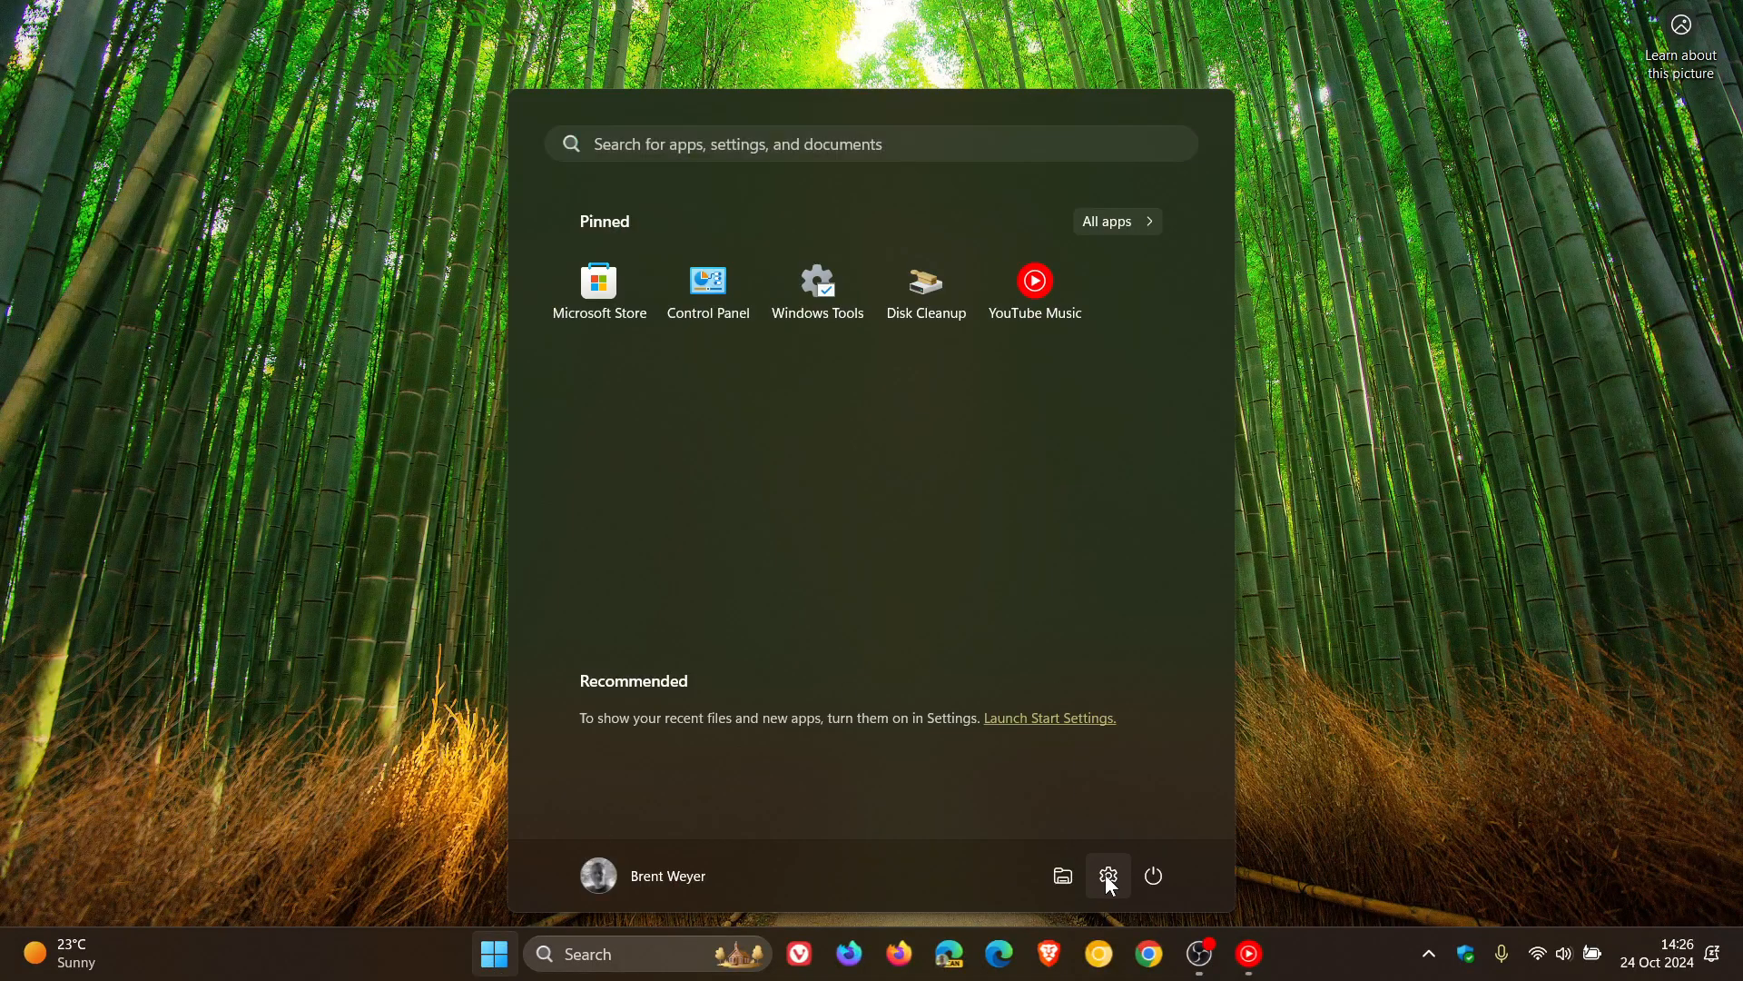
left_click(1108, 875)
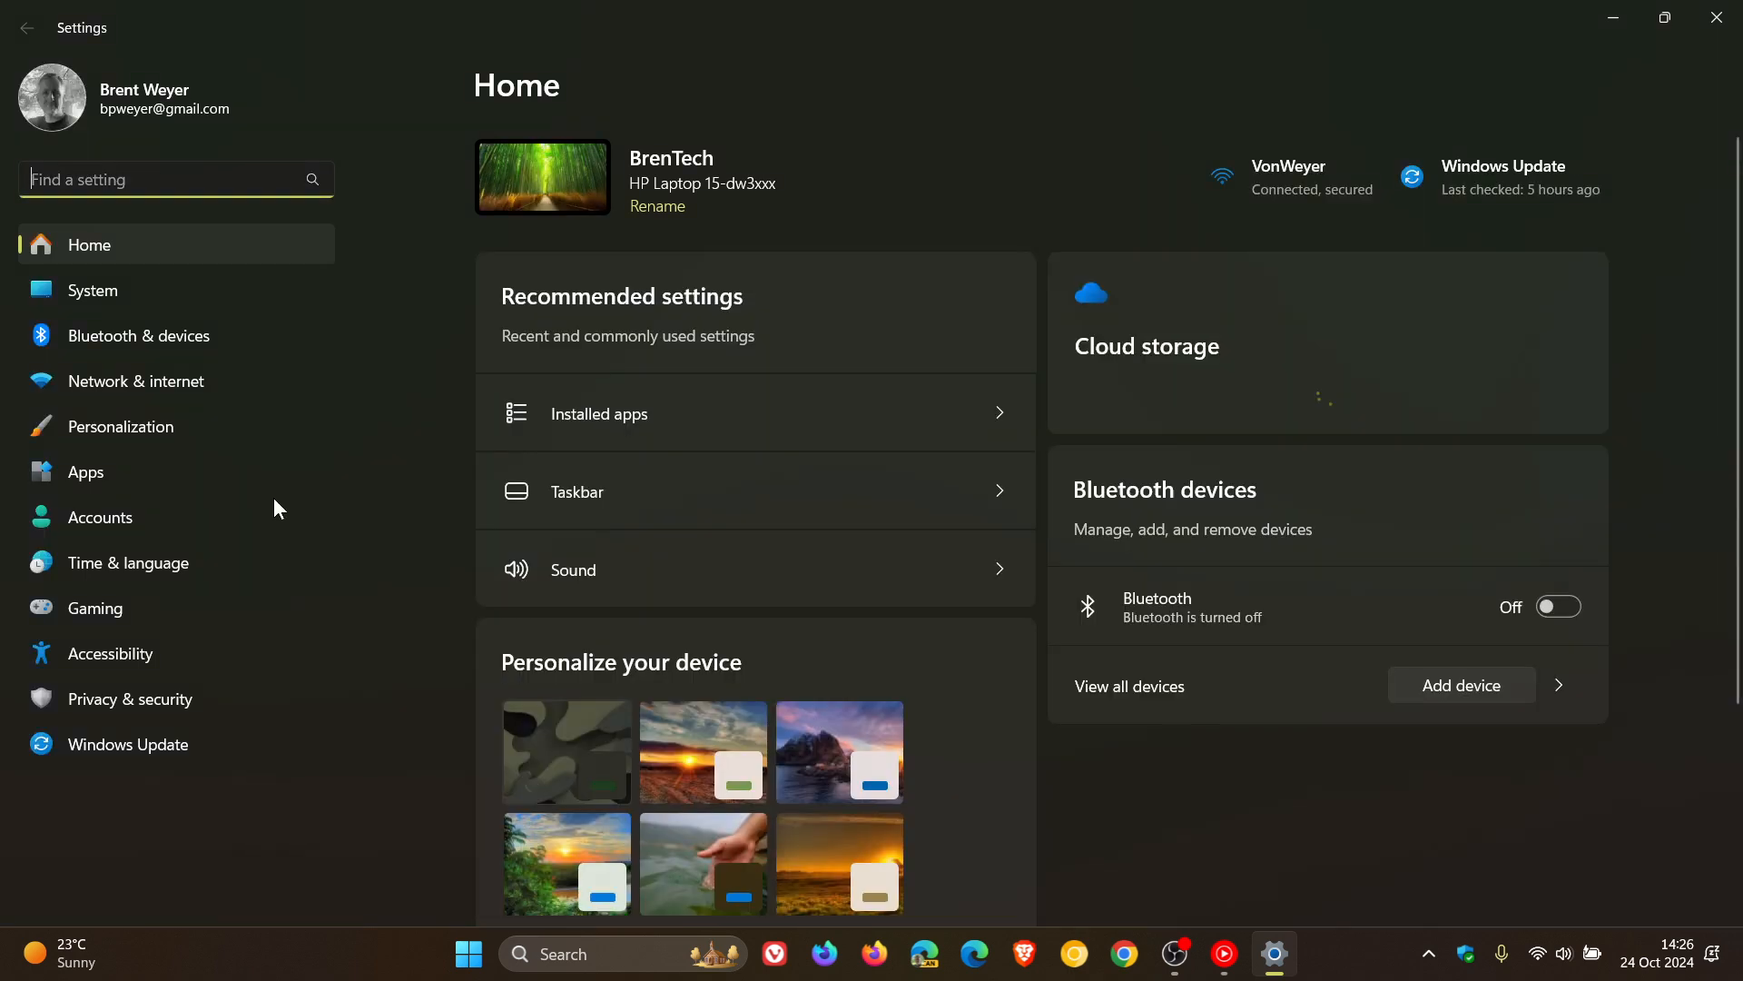
left_click(92, 290)
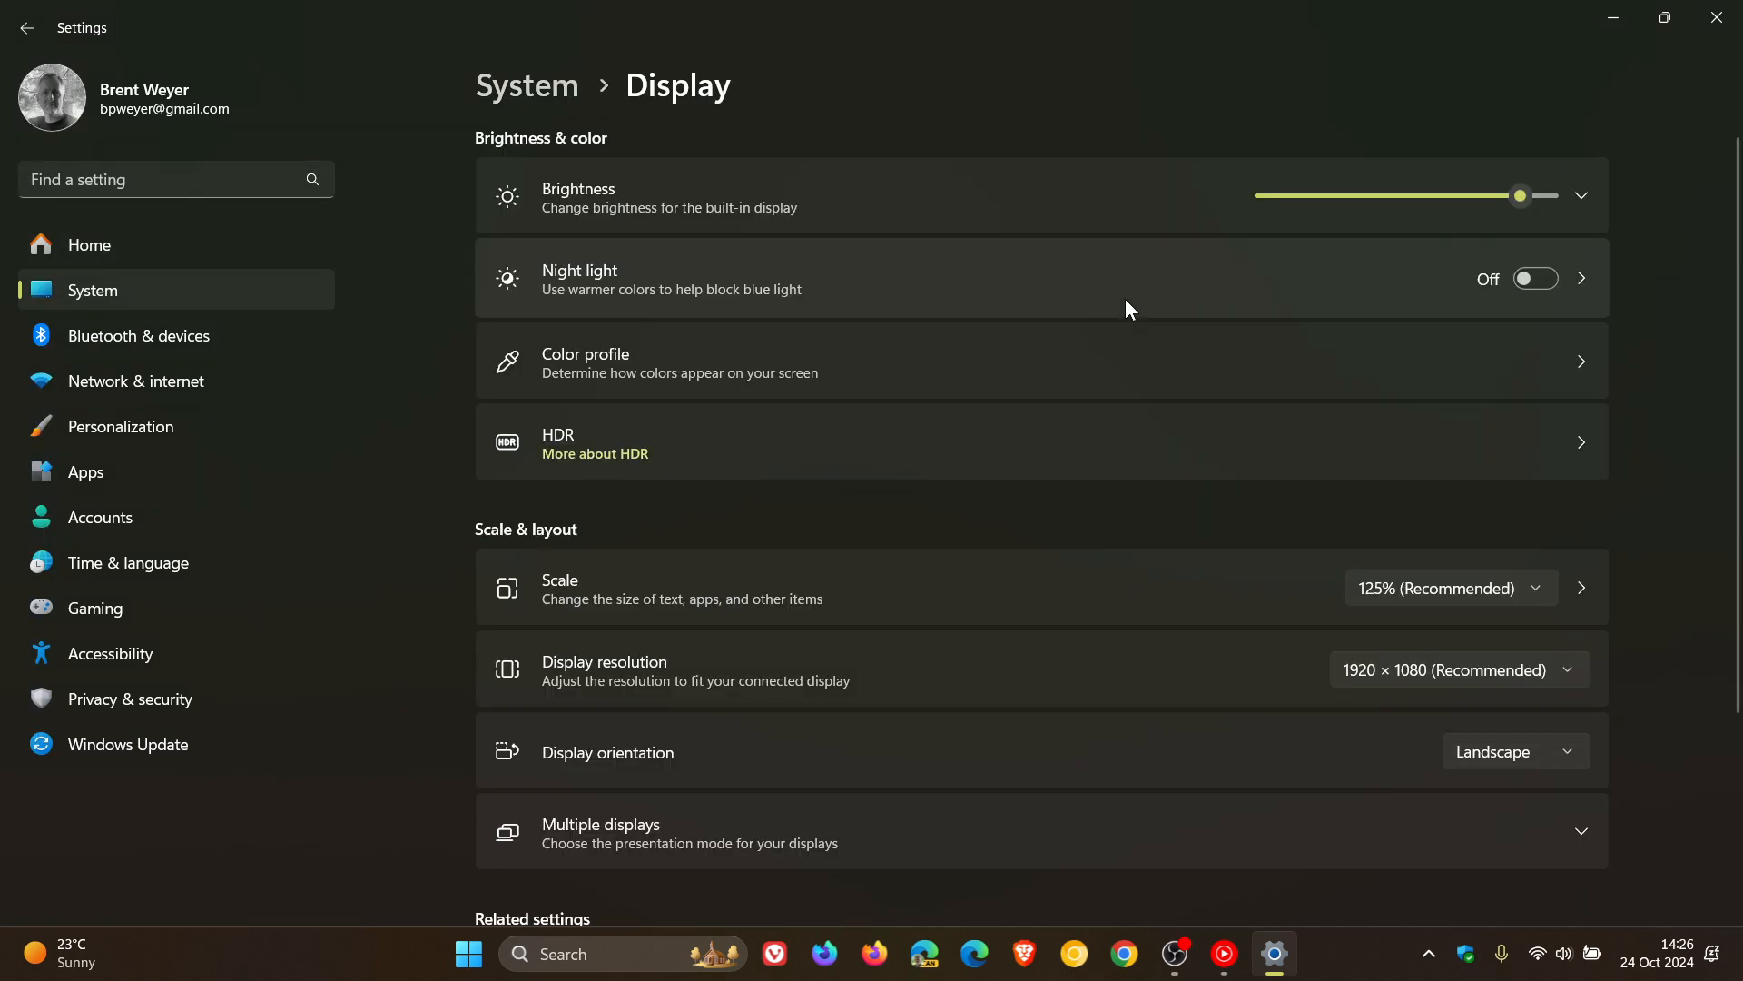
mouse_move(565, 645)
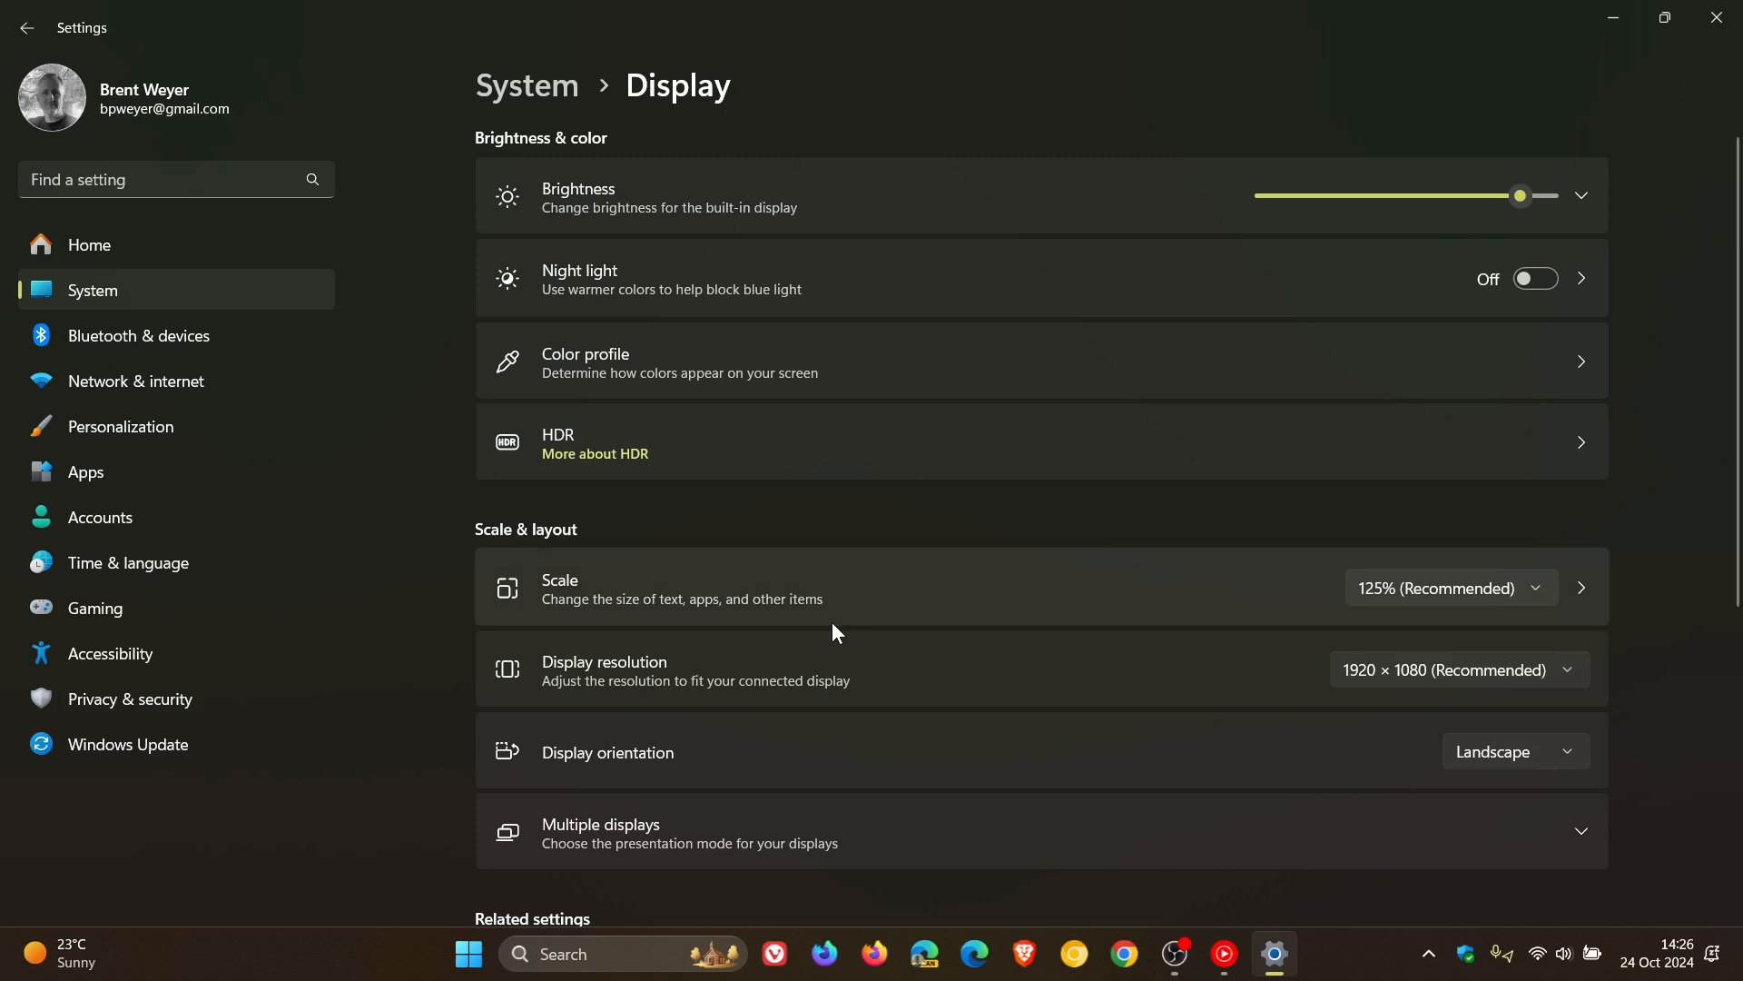
mouse_move(1489, 594)
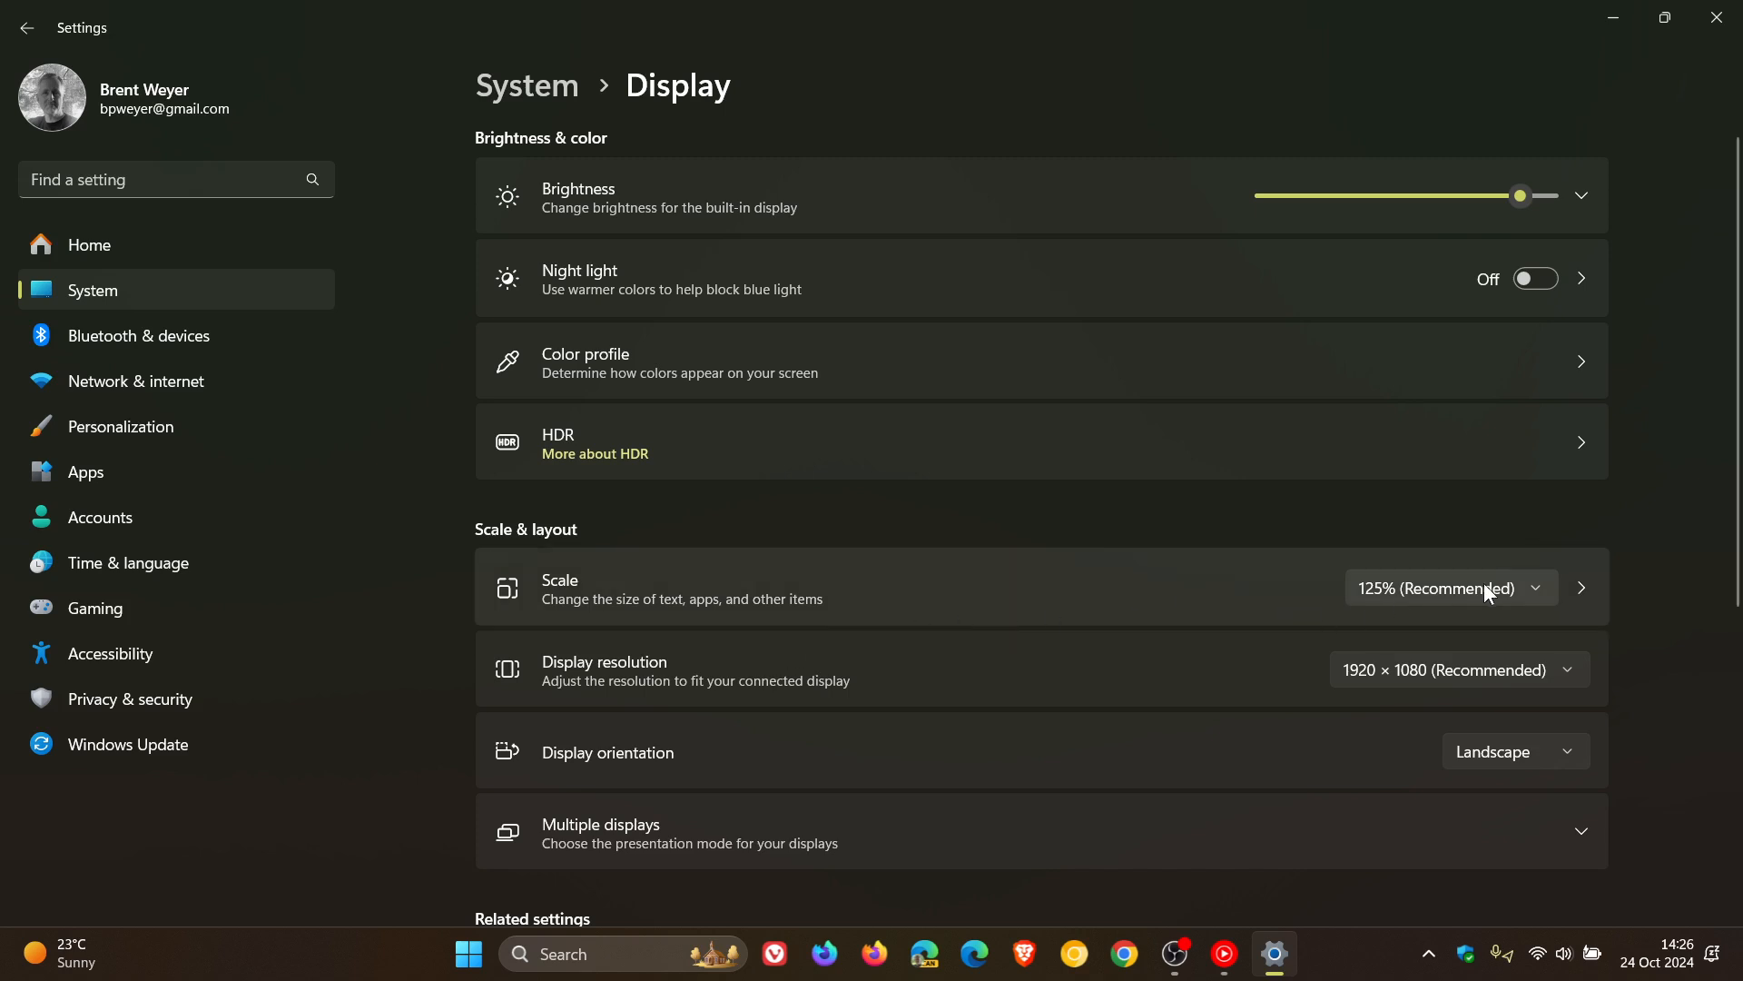
mouse_move(1352, 601)
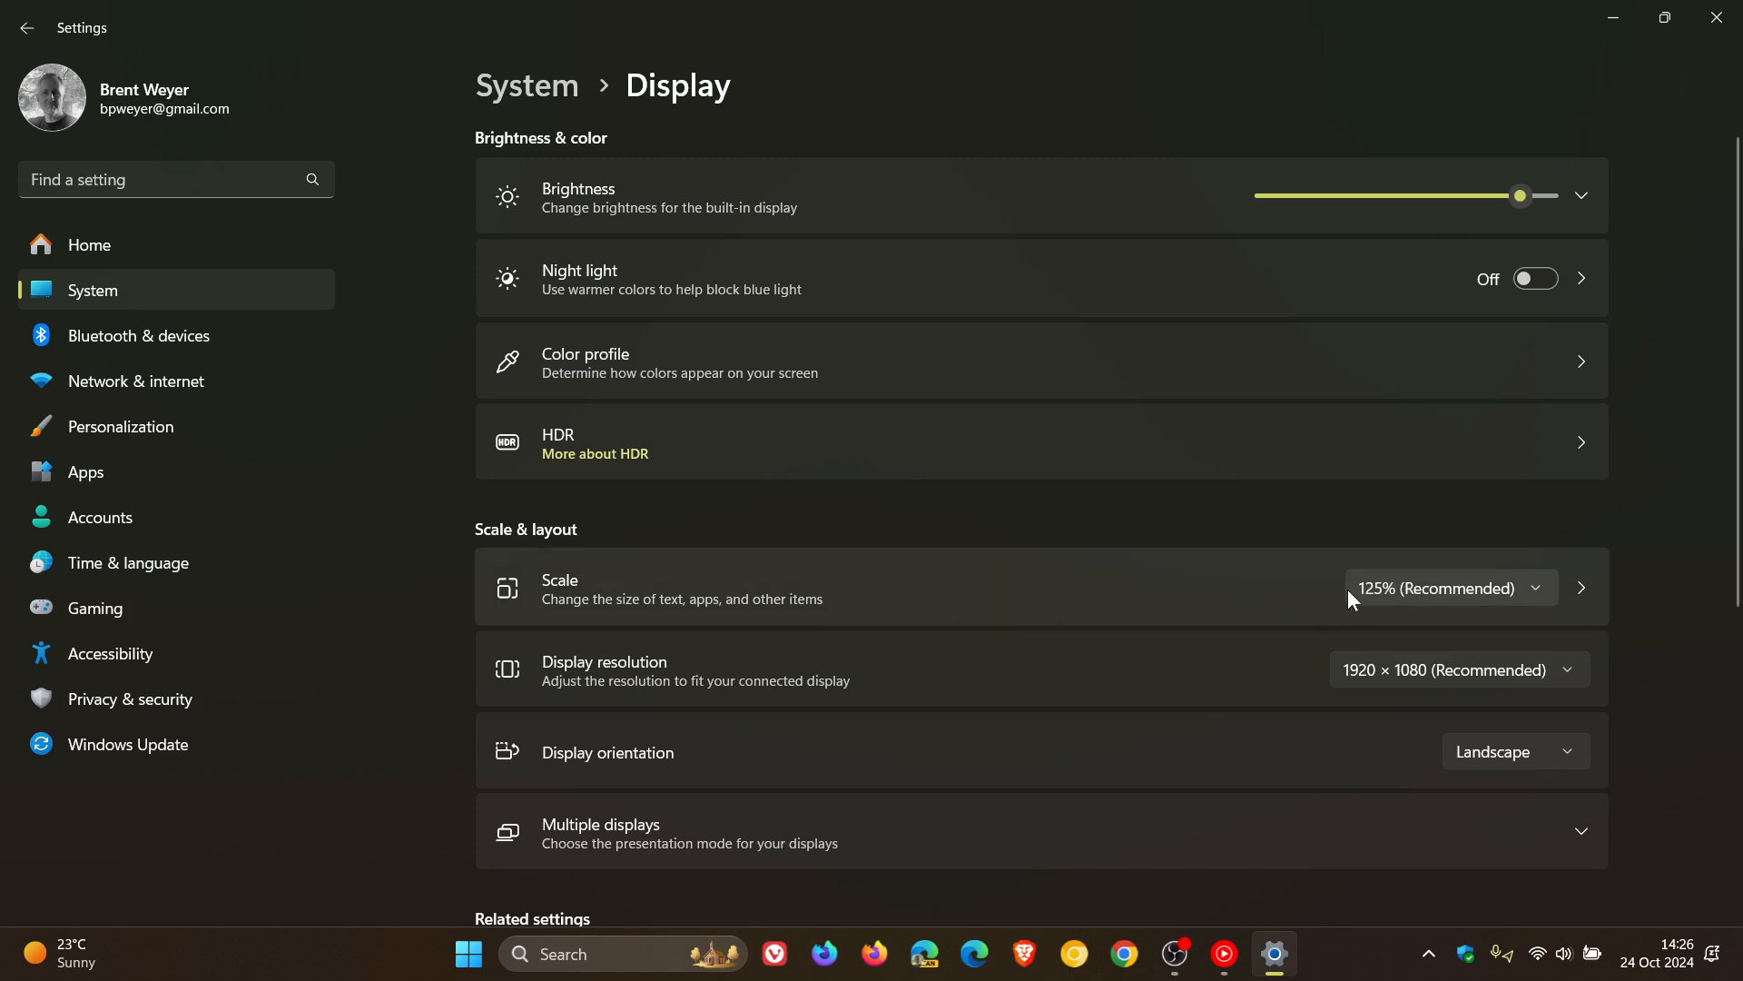
mouse_move(1426, 597)
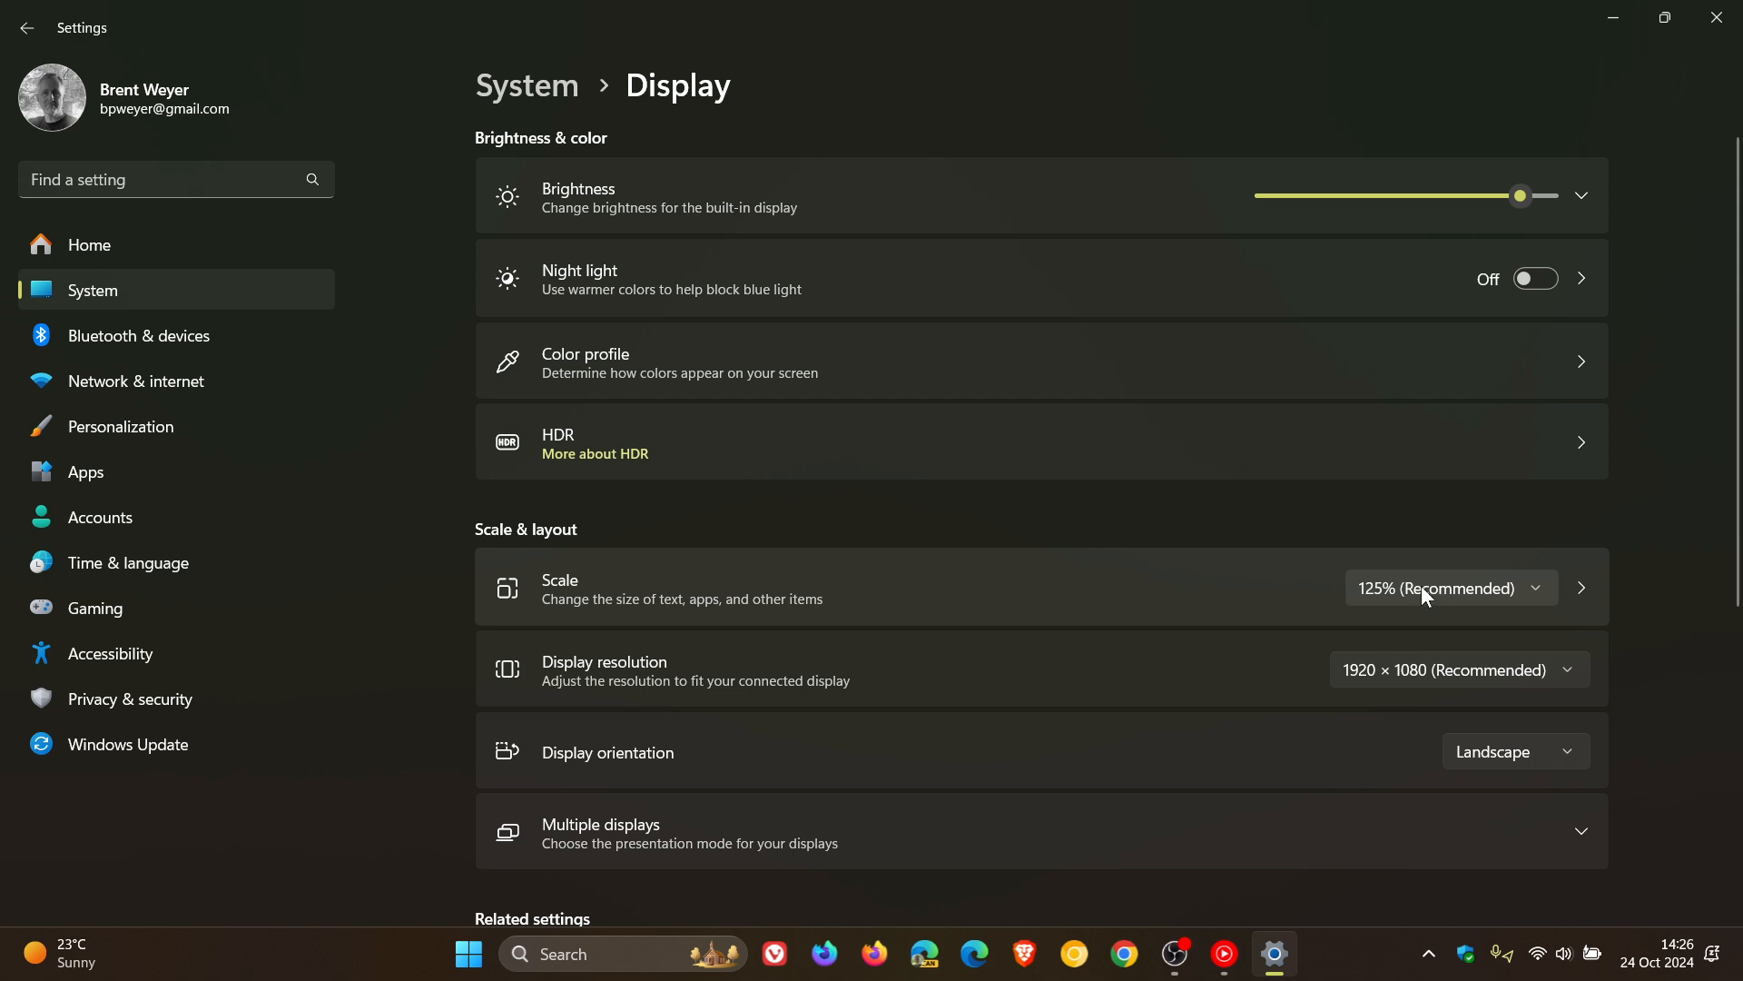
Choose 150% from the Scale dropdown's 100%–175% options.
left_click(1450, 588)
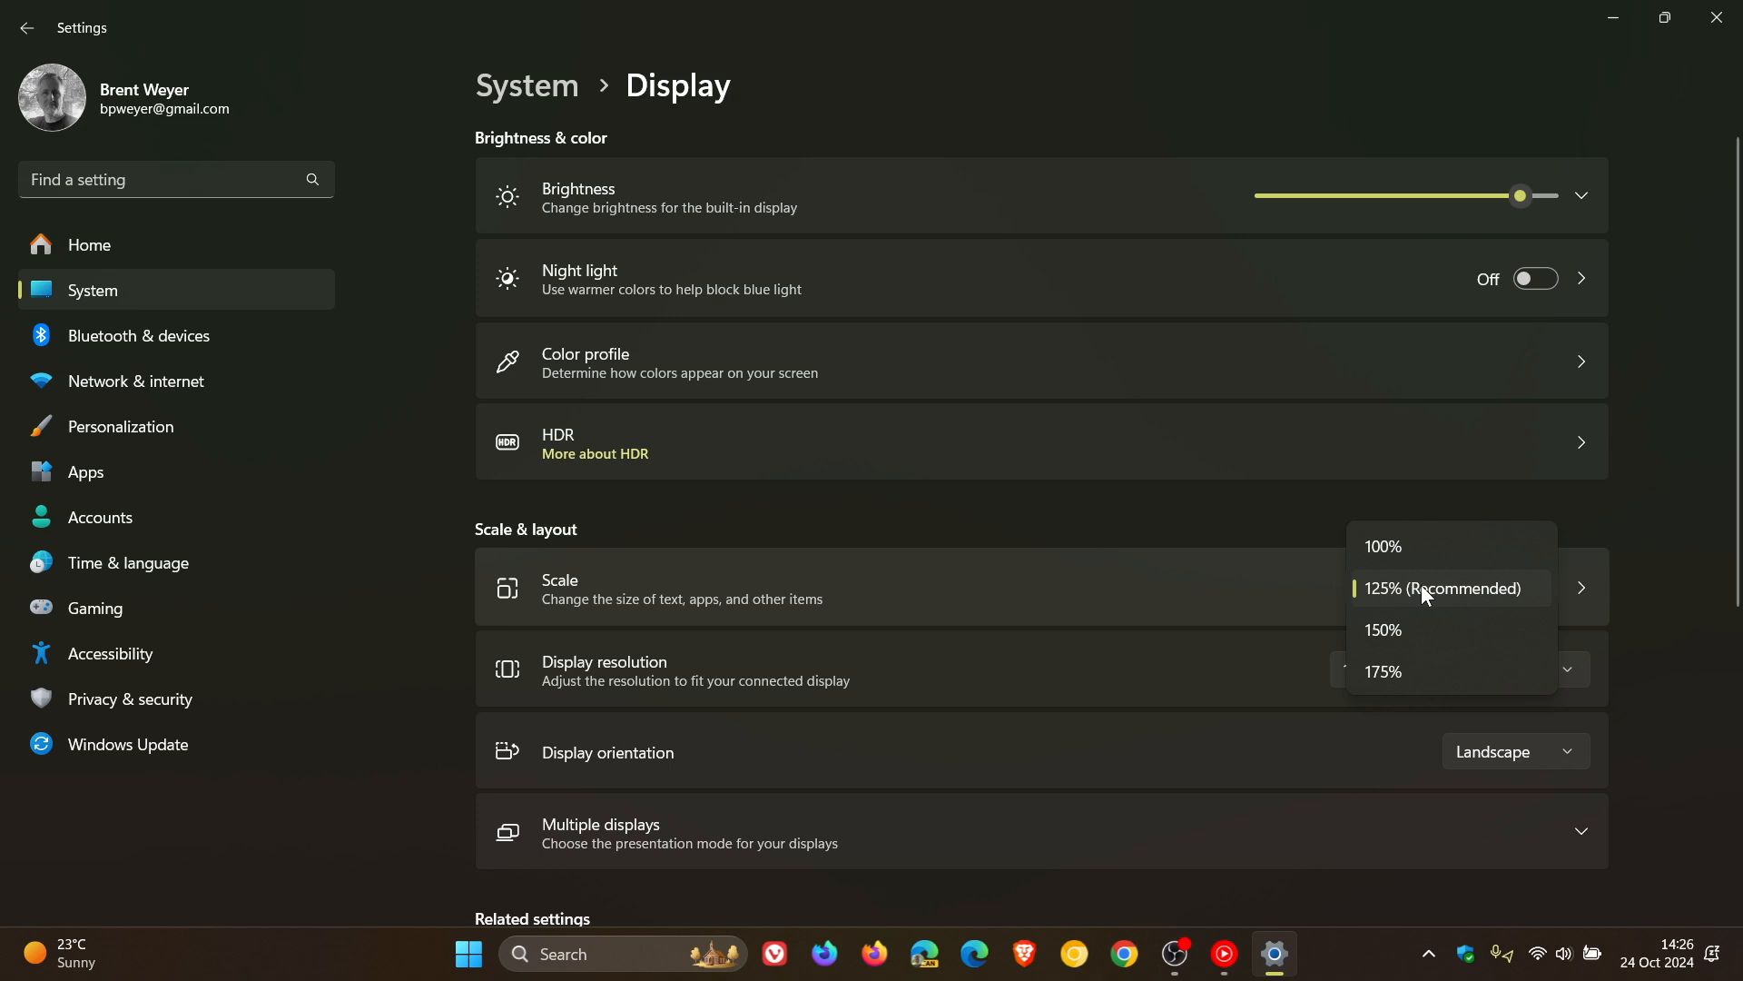
mouse_move(1427, 641)
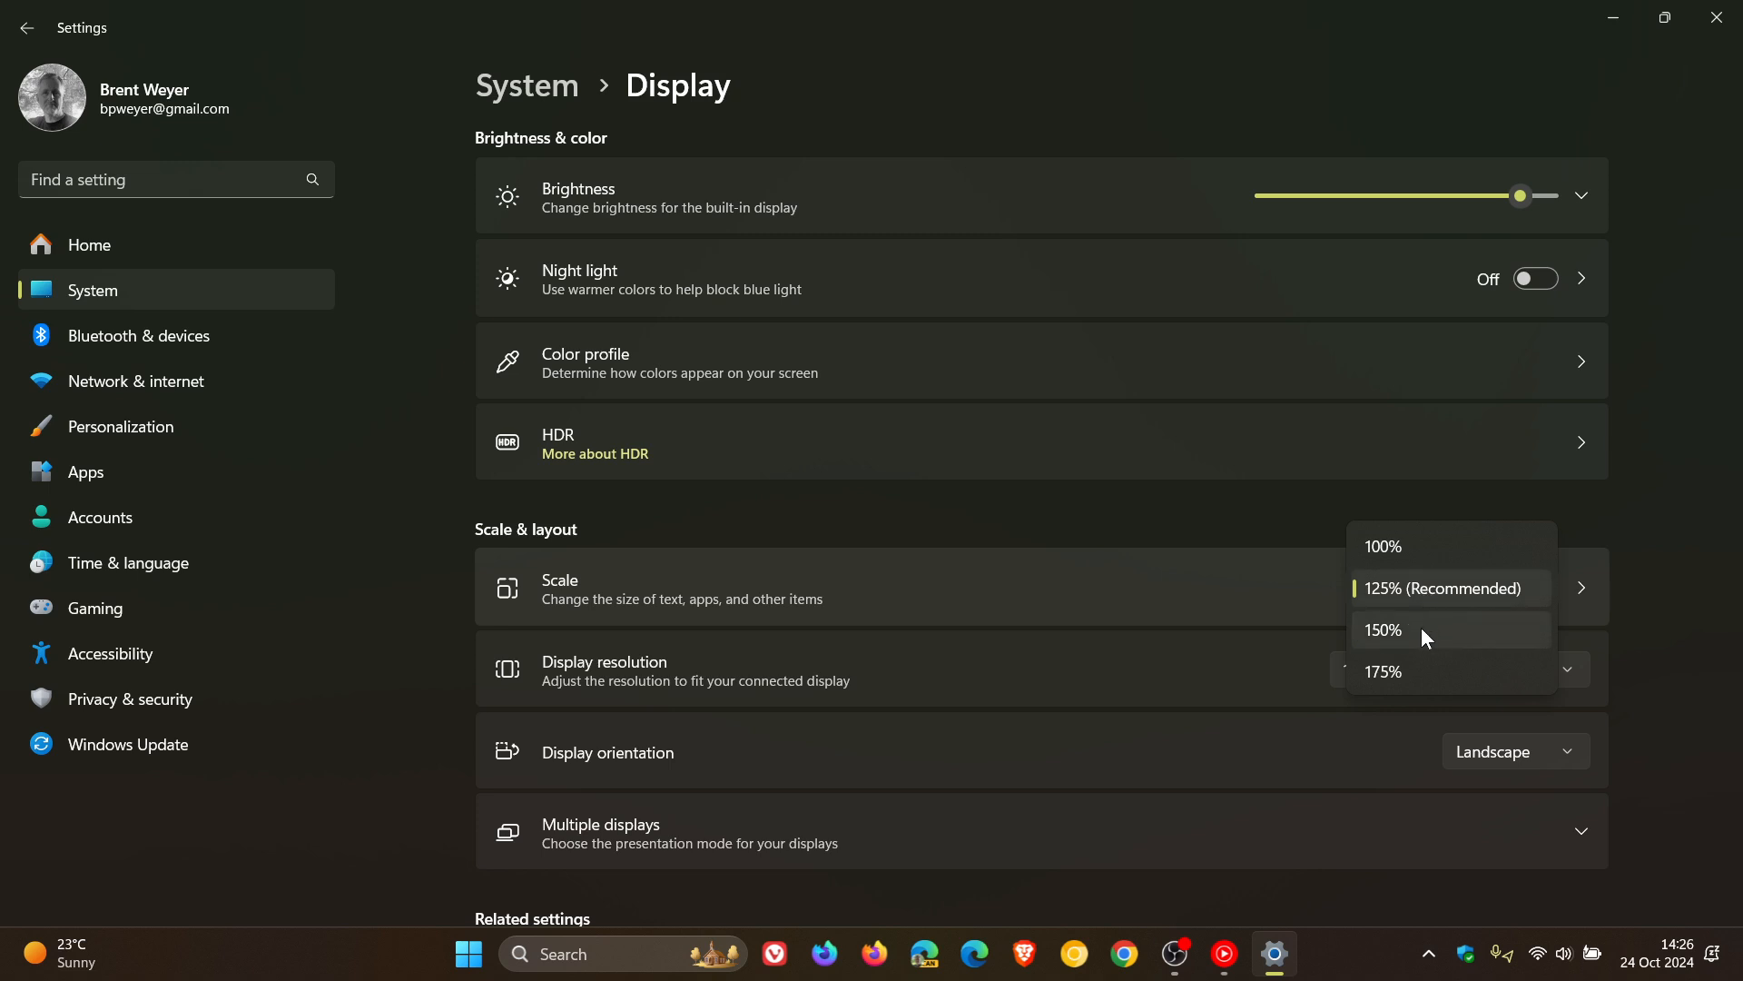
left_click(1383, 629)
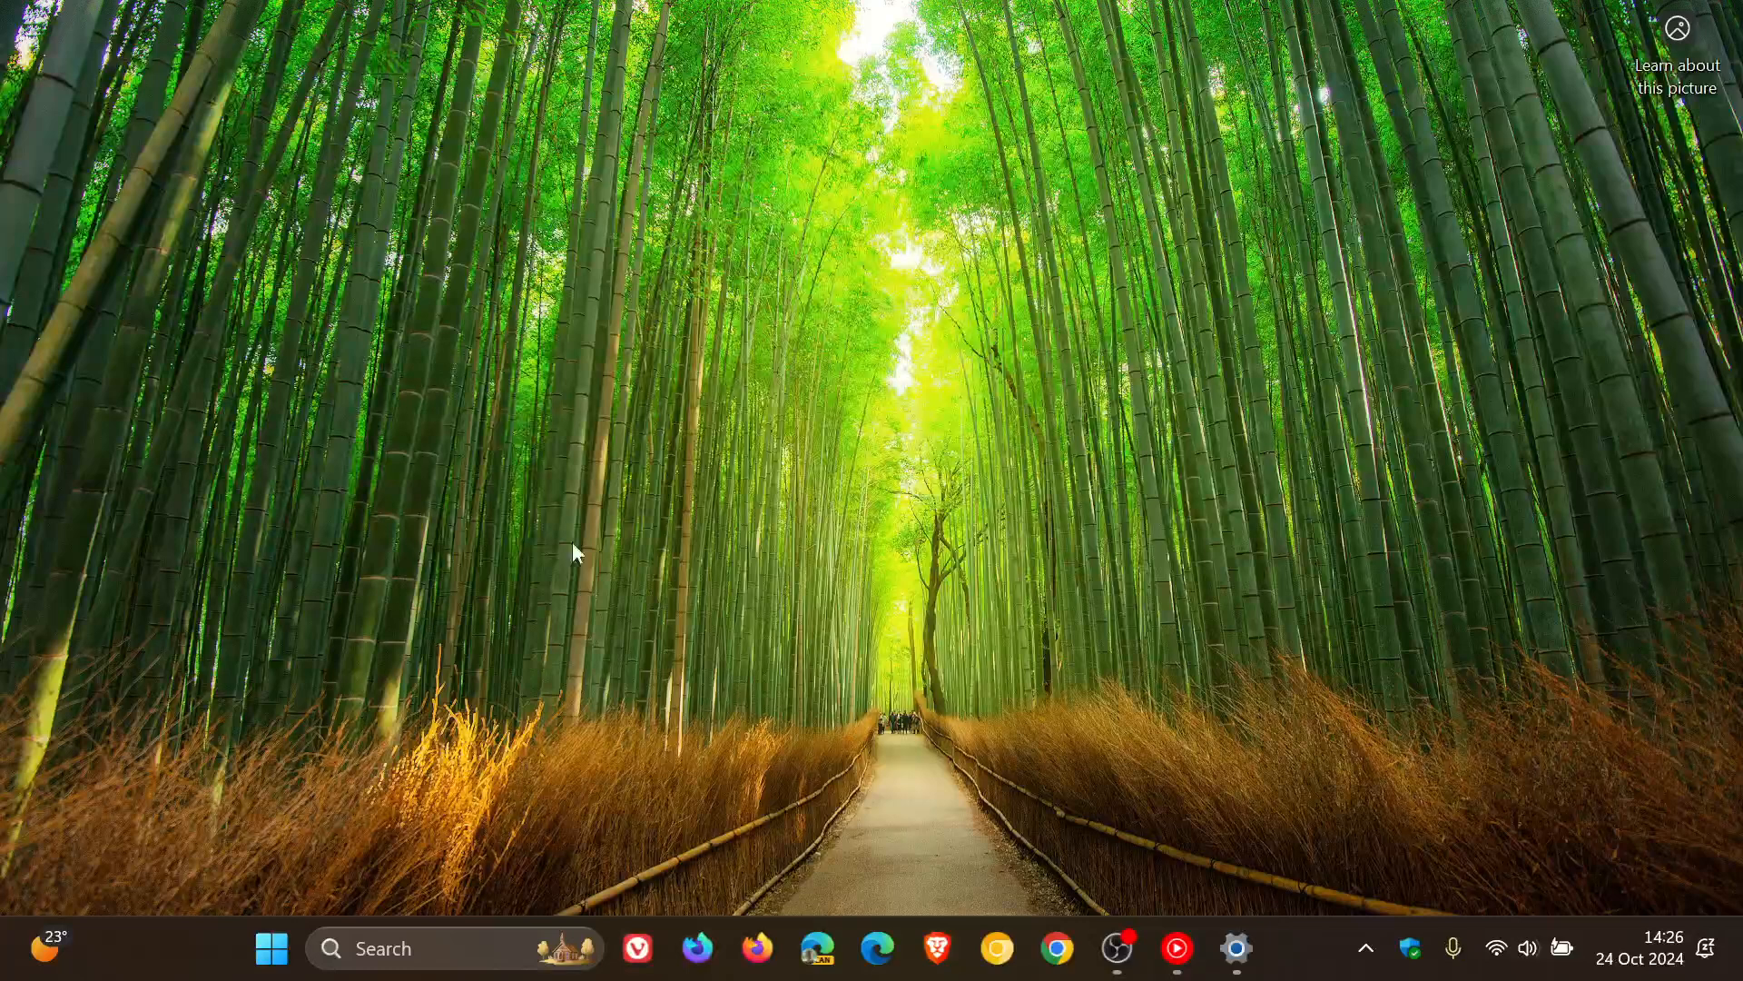
Restore the Settings window from the taskbar and set Scale to 125% (Recommended).
left_click(269, 949)
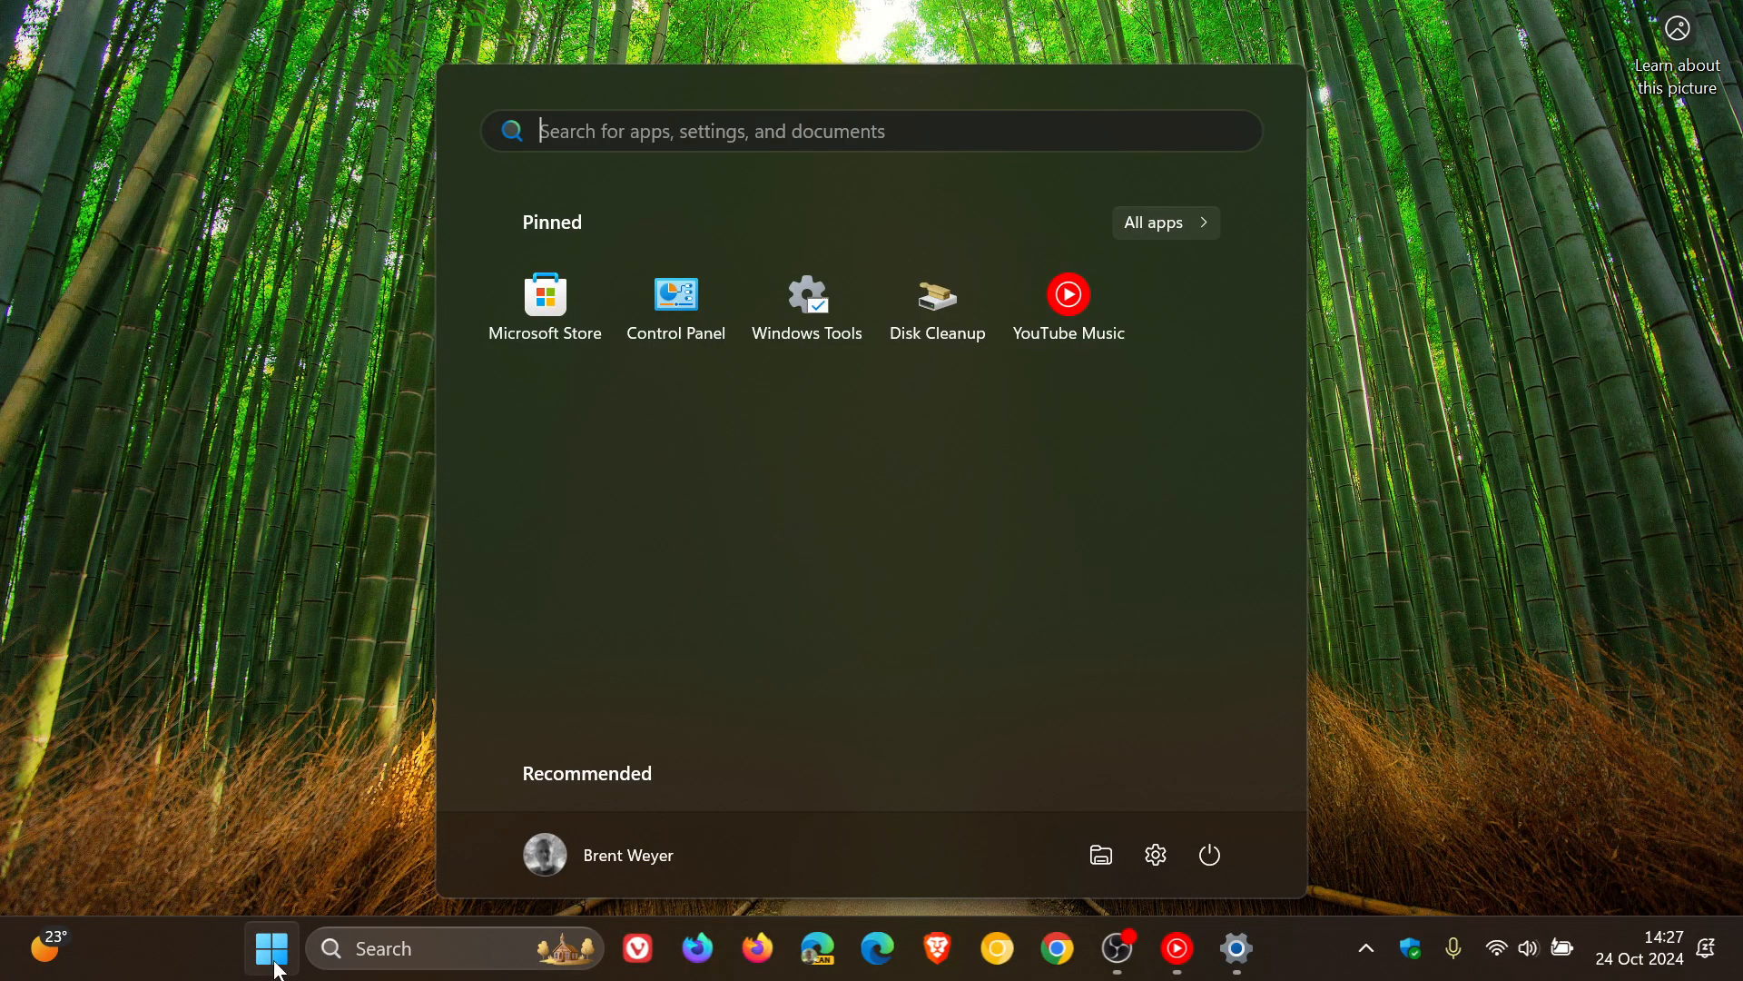
left_click(266, 948)
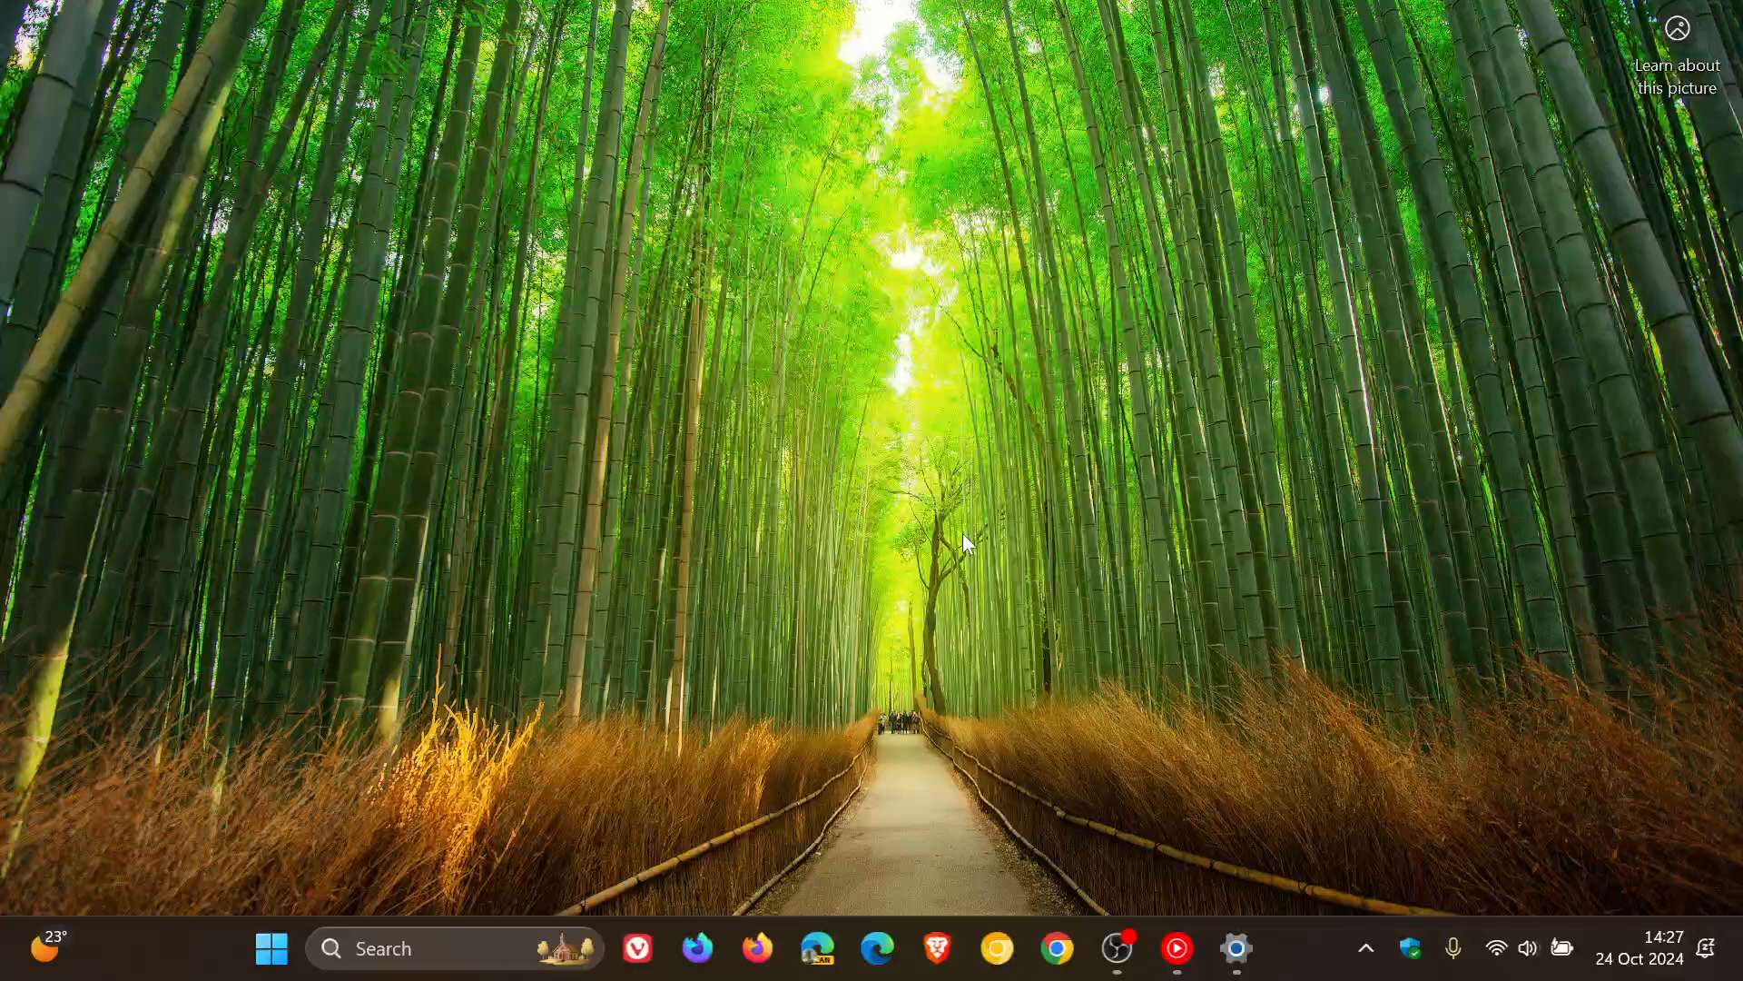
left_click(1234, 950)
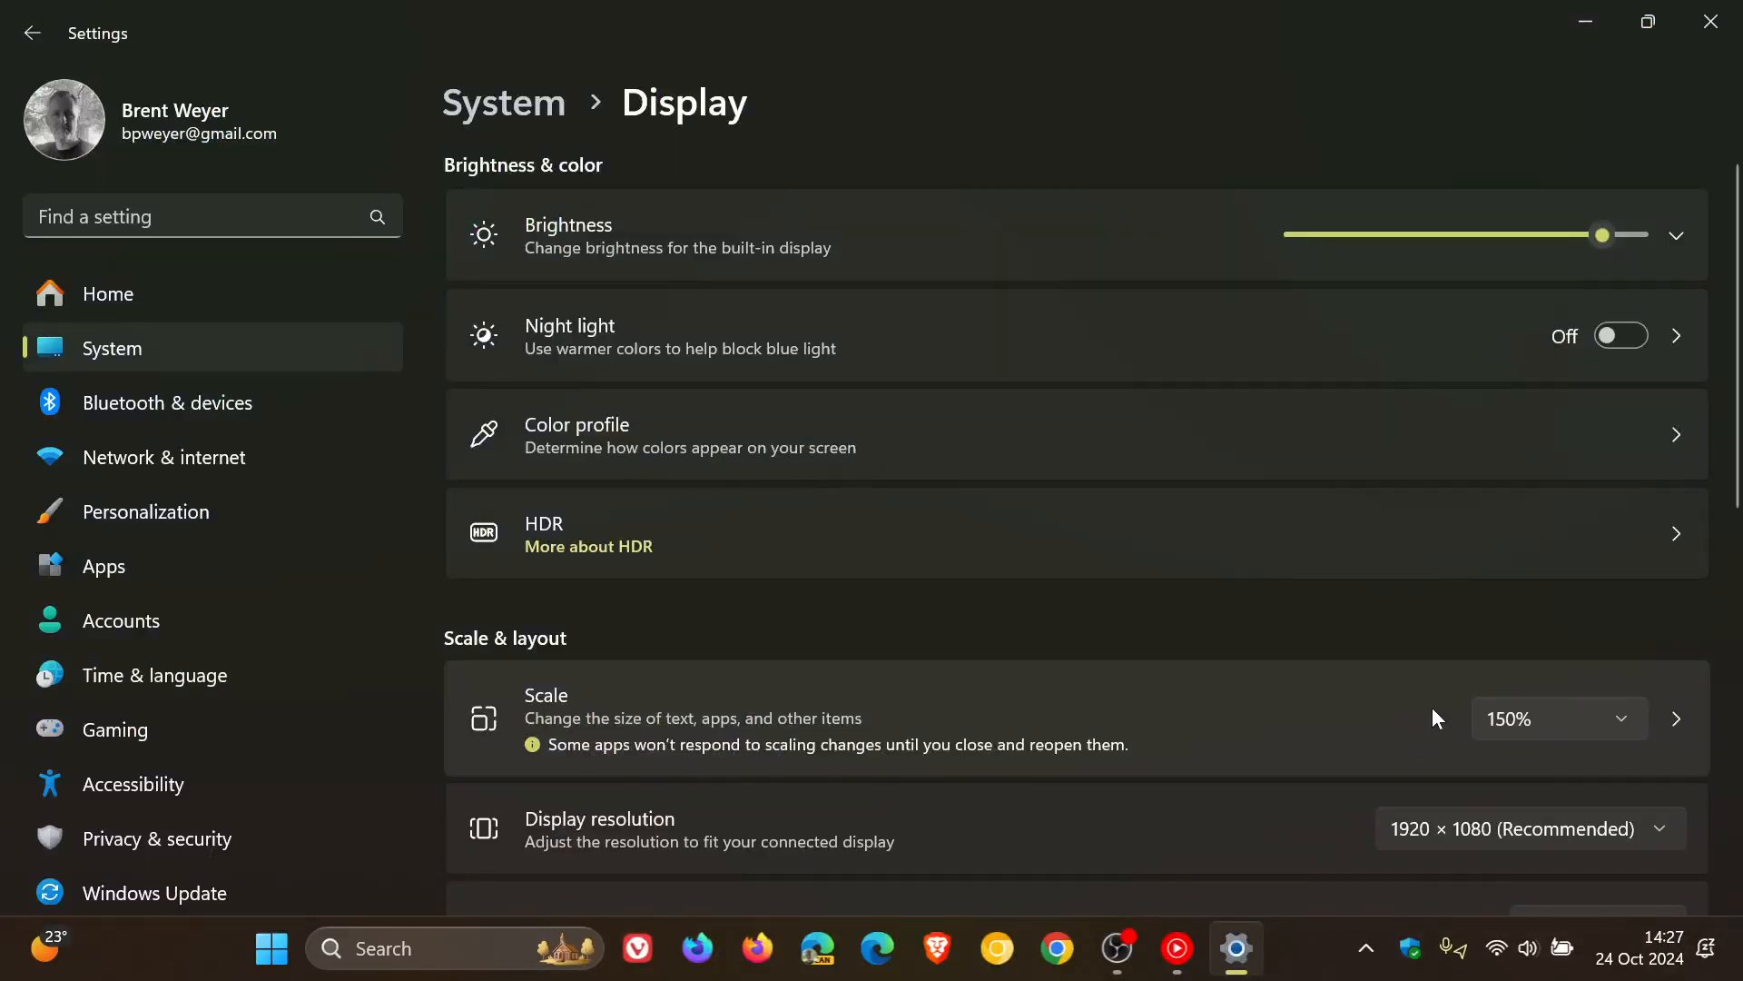
scroll("down", 3)
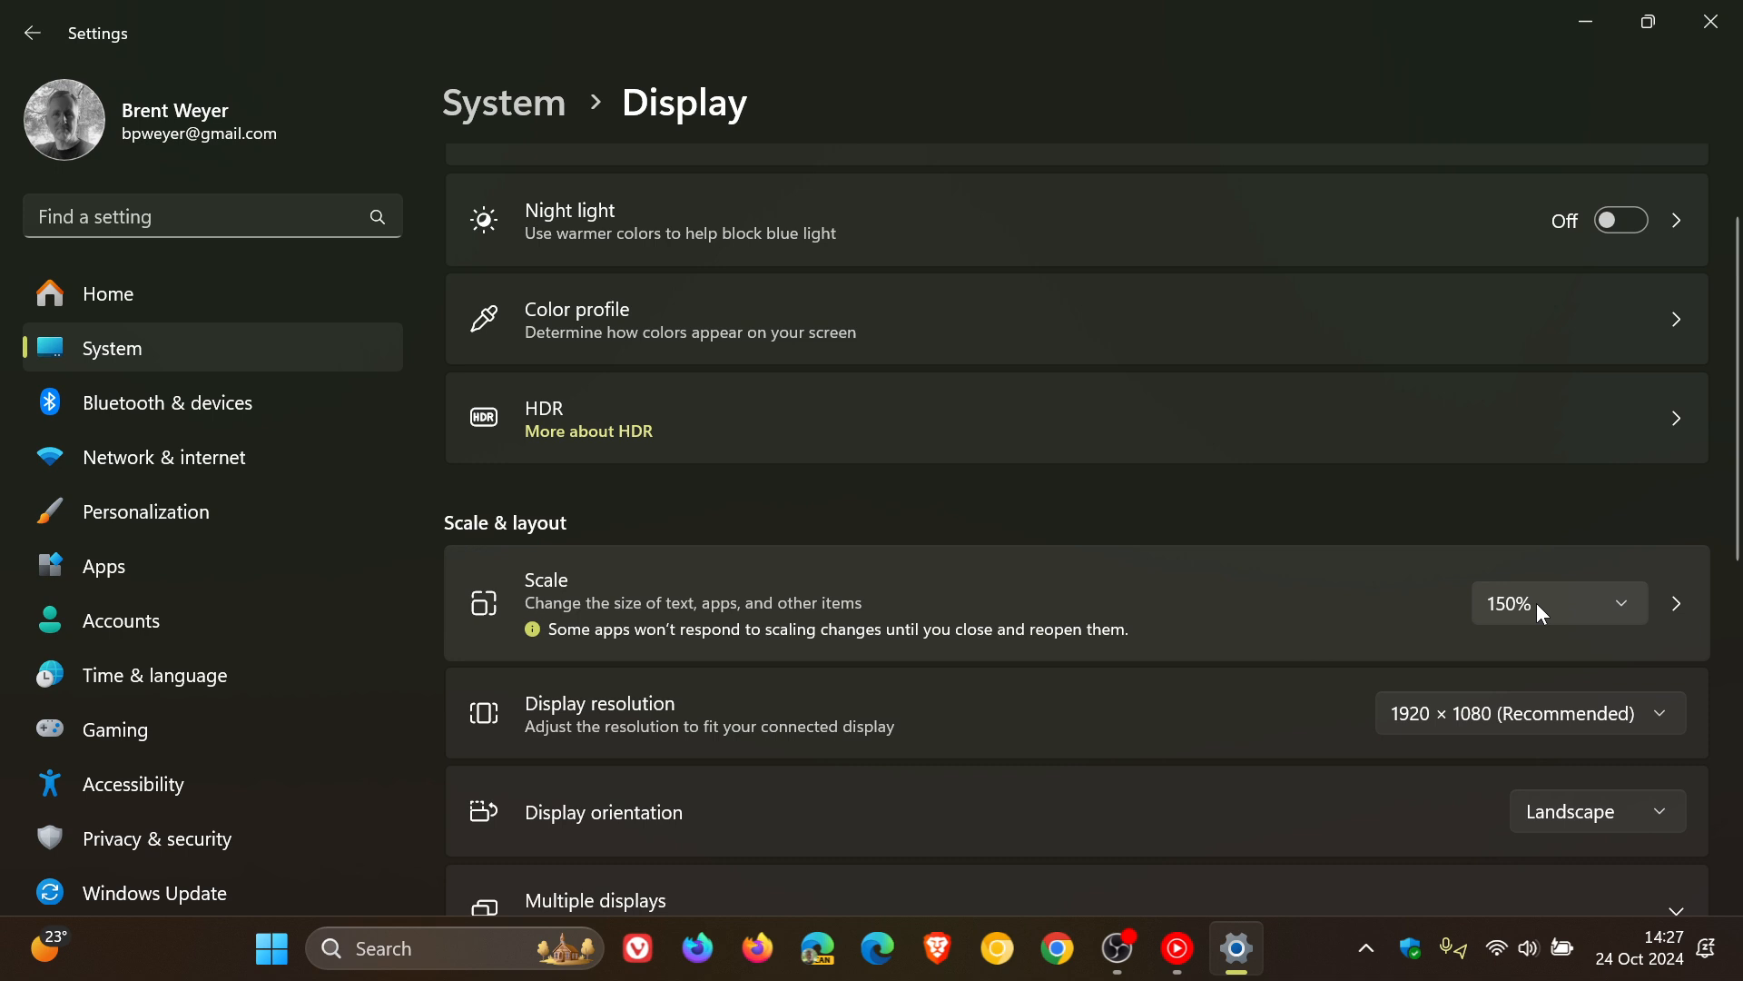
left_click(1559, 603)
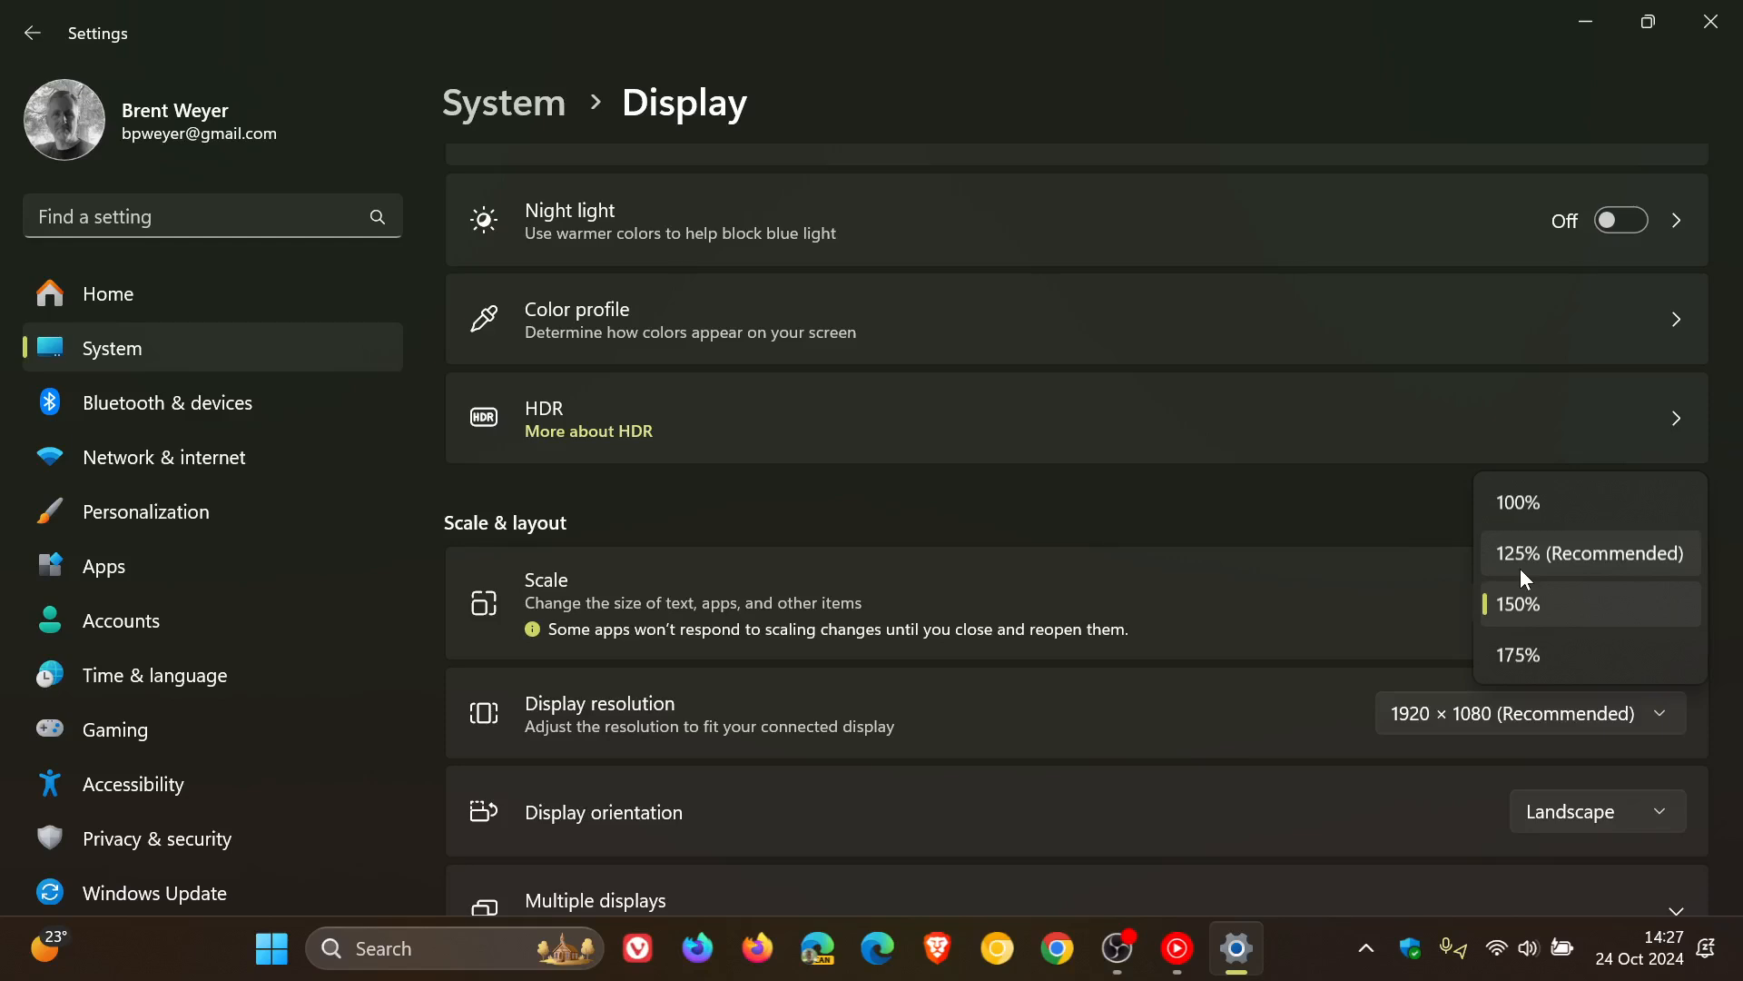
mouse_move(1525, 554)
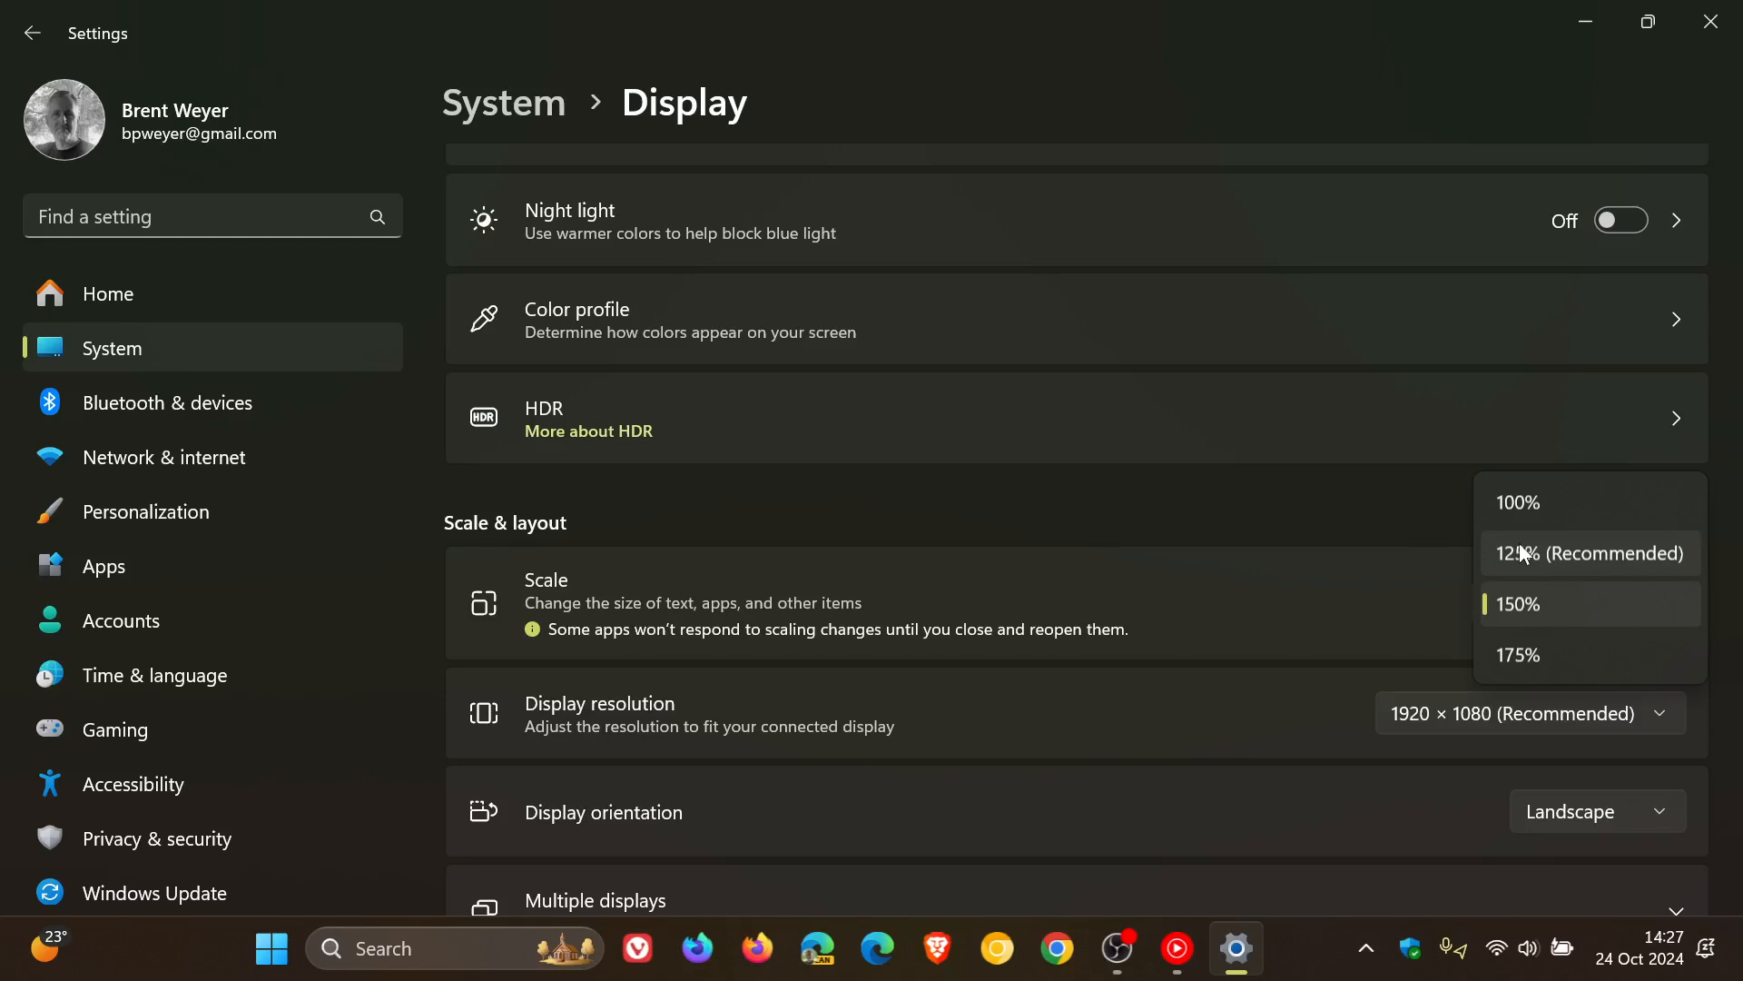
left_click(1589, 552)
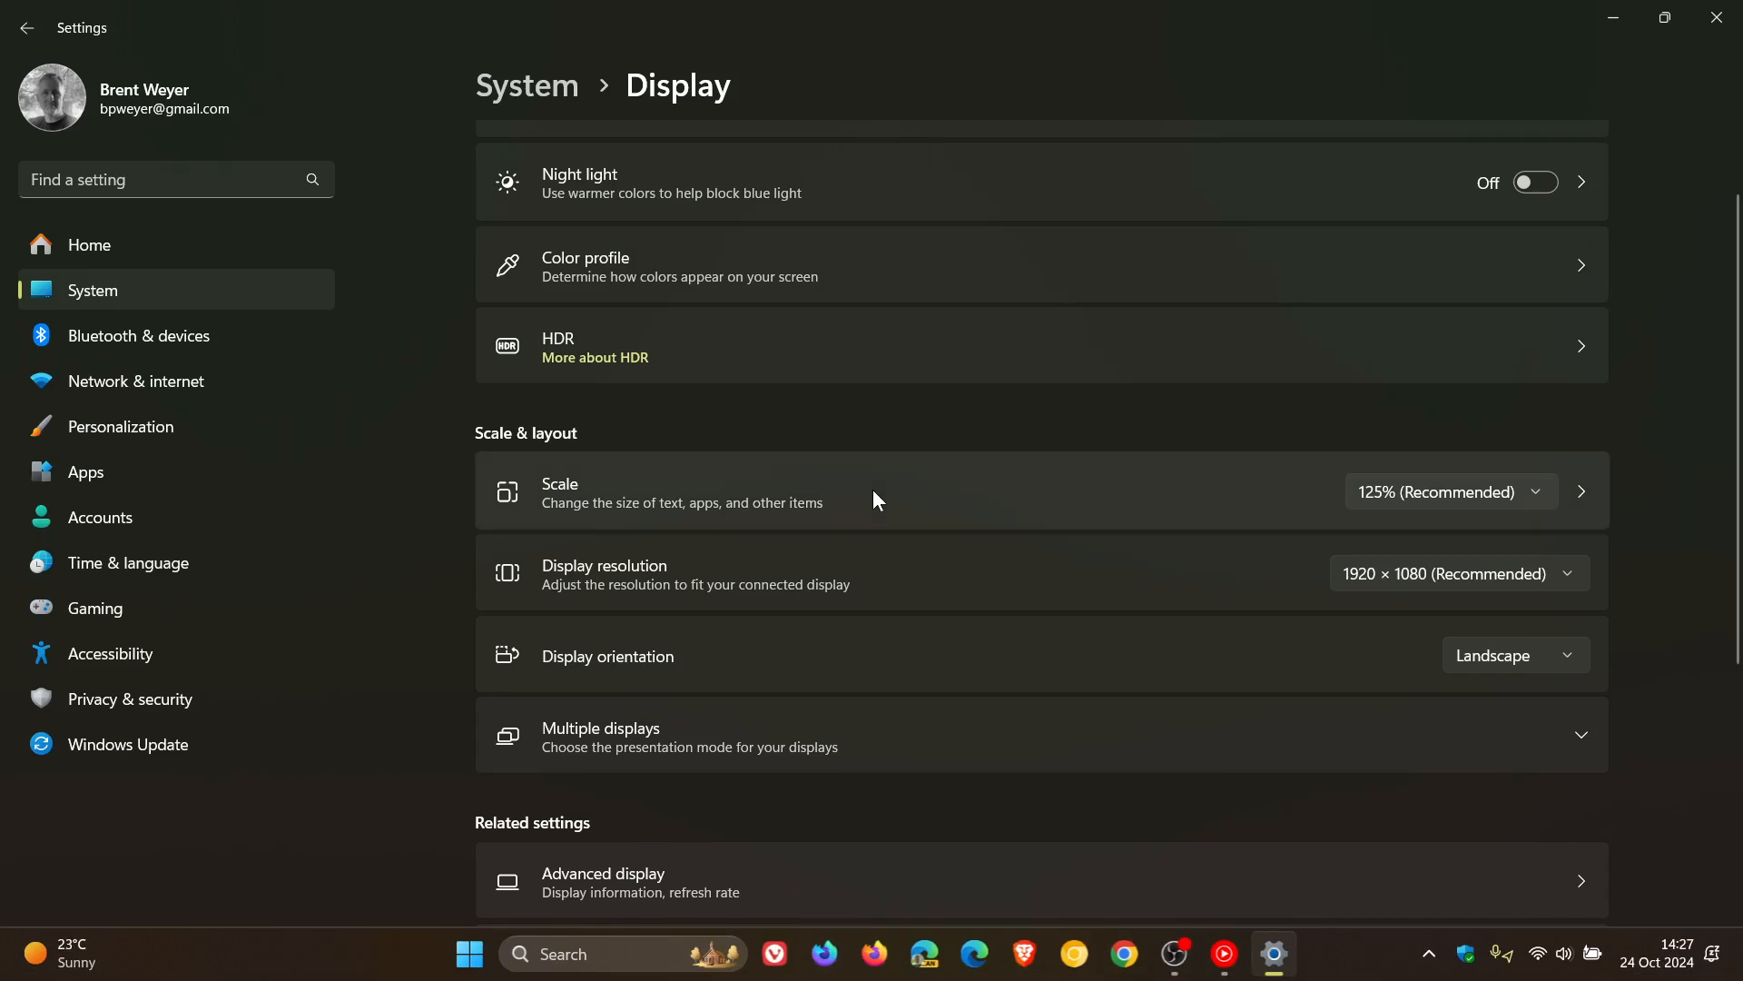
mouse_move(1065, 493)
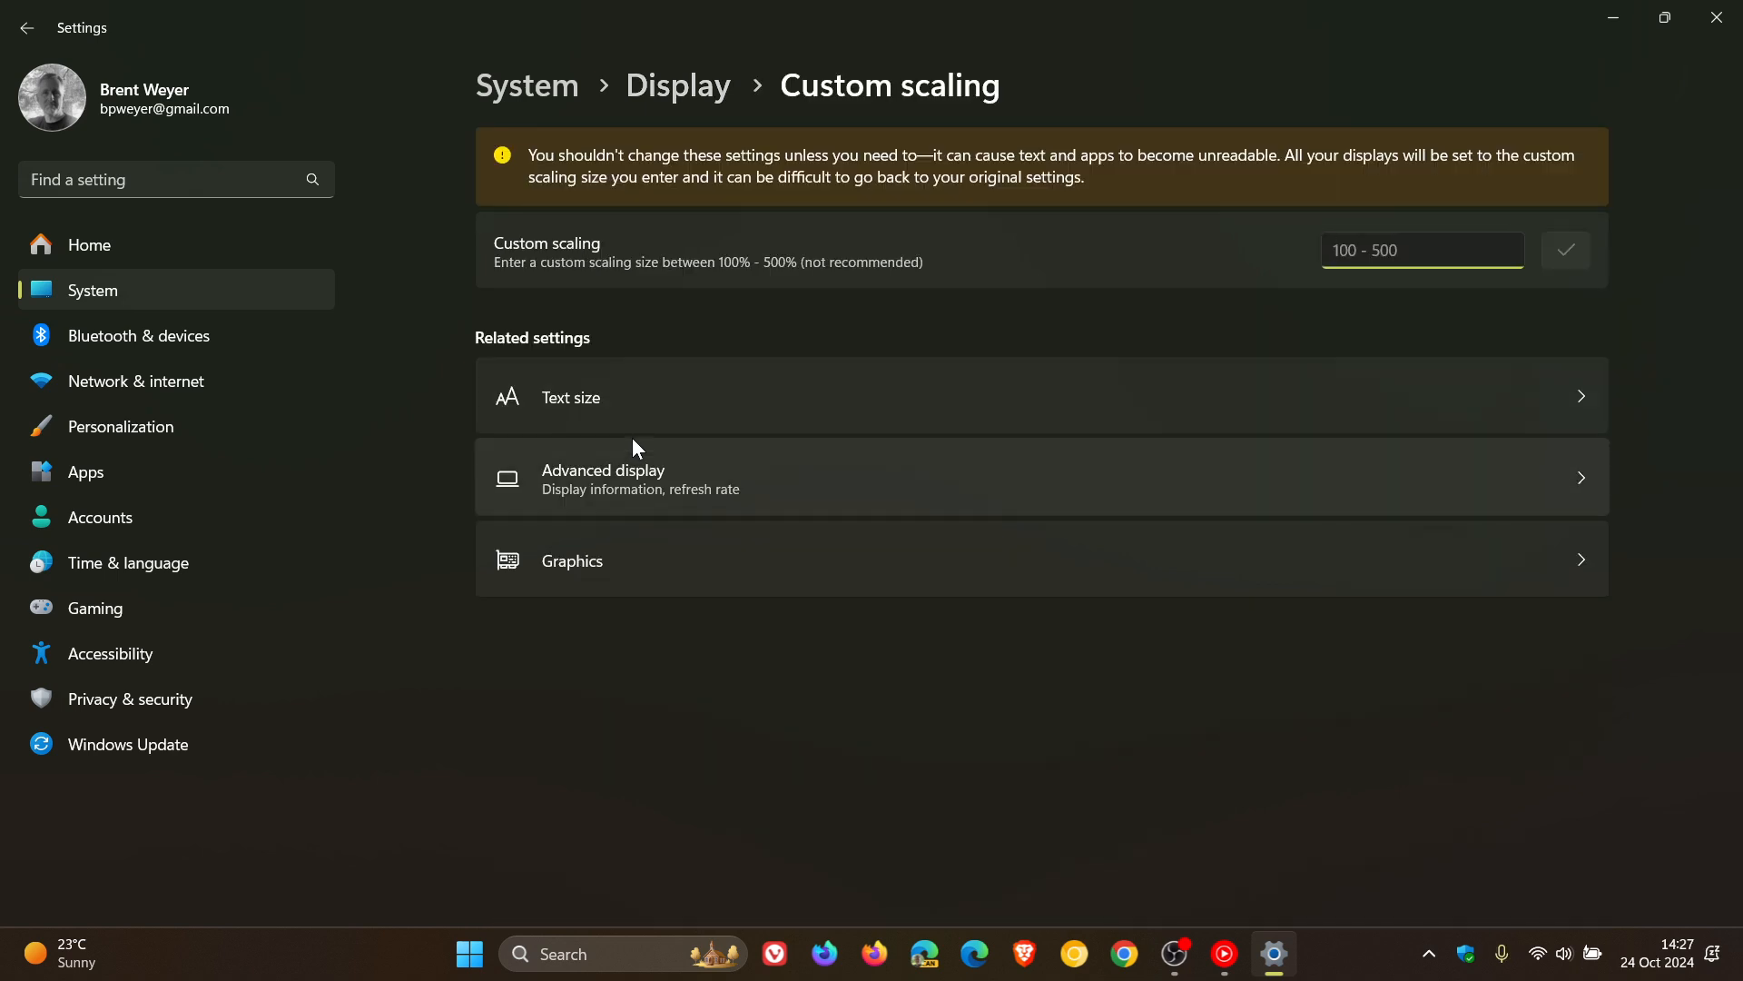
Go from Custom scaling to the Accessibility Text size page.
left_click(571, 396)
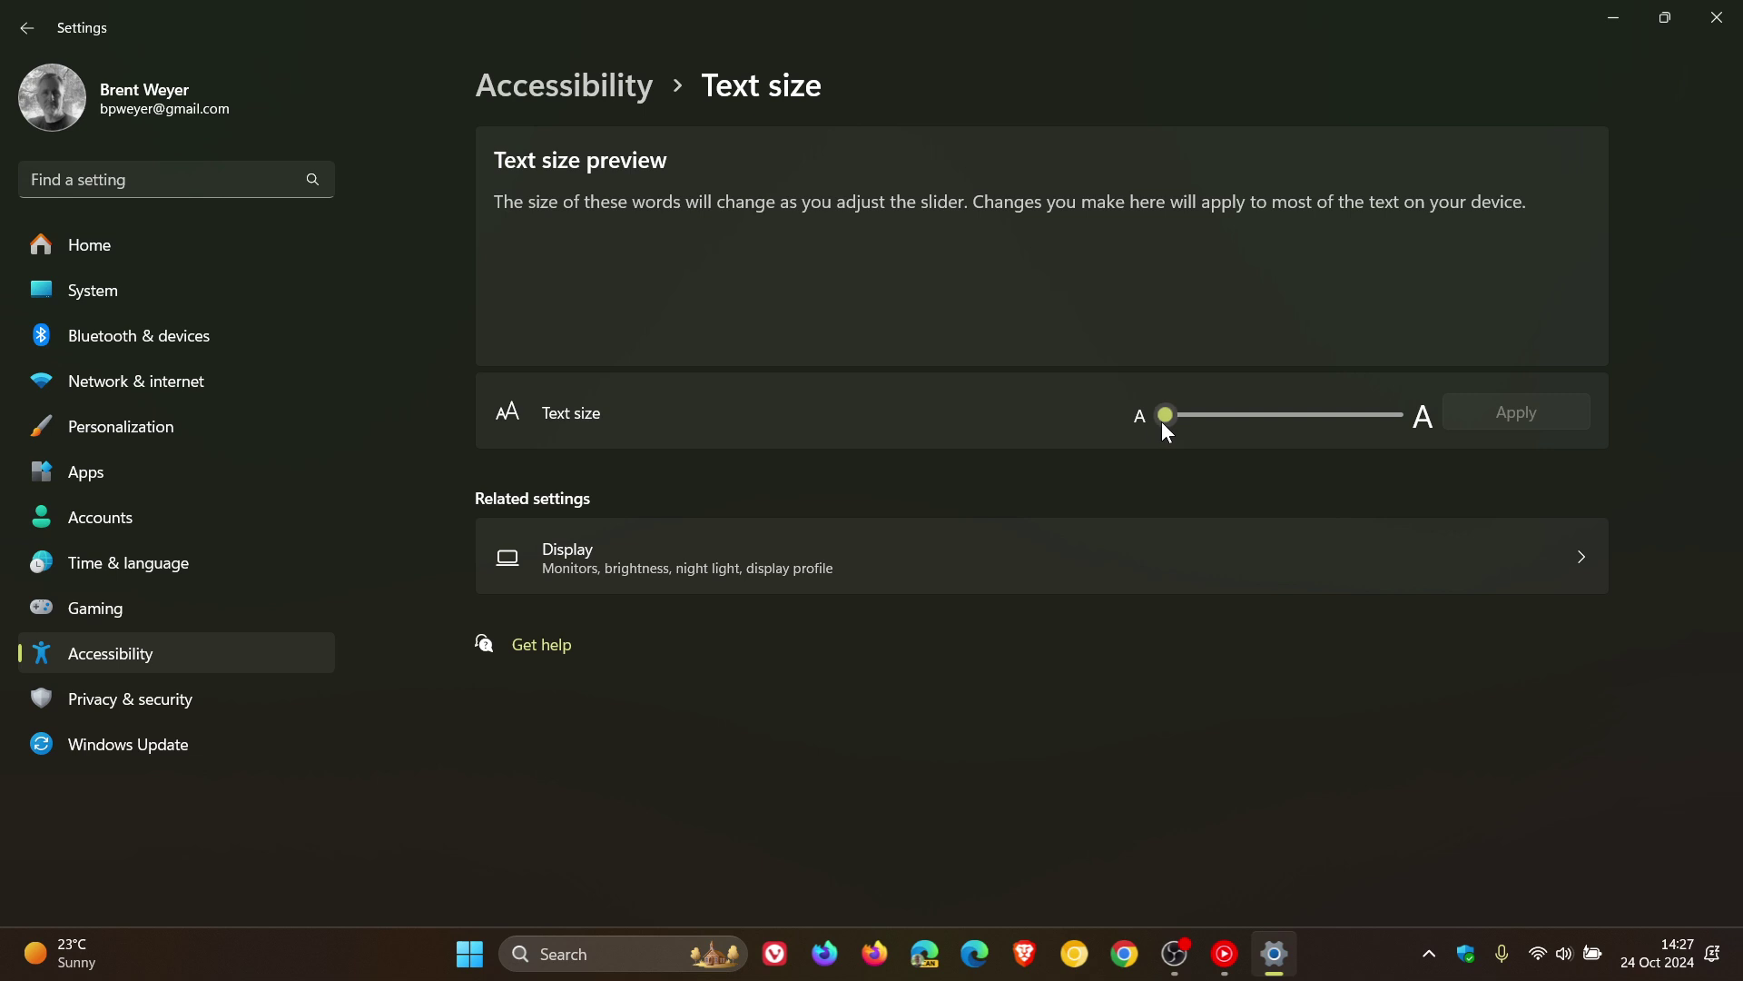
Slide Text size through 118%, 172% and 188%, reset to 100%, then minimize Settings.
left_click_drag(1165, 414, 1198, 414)
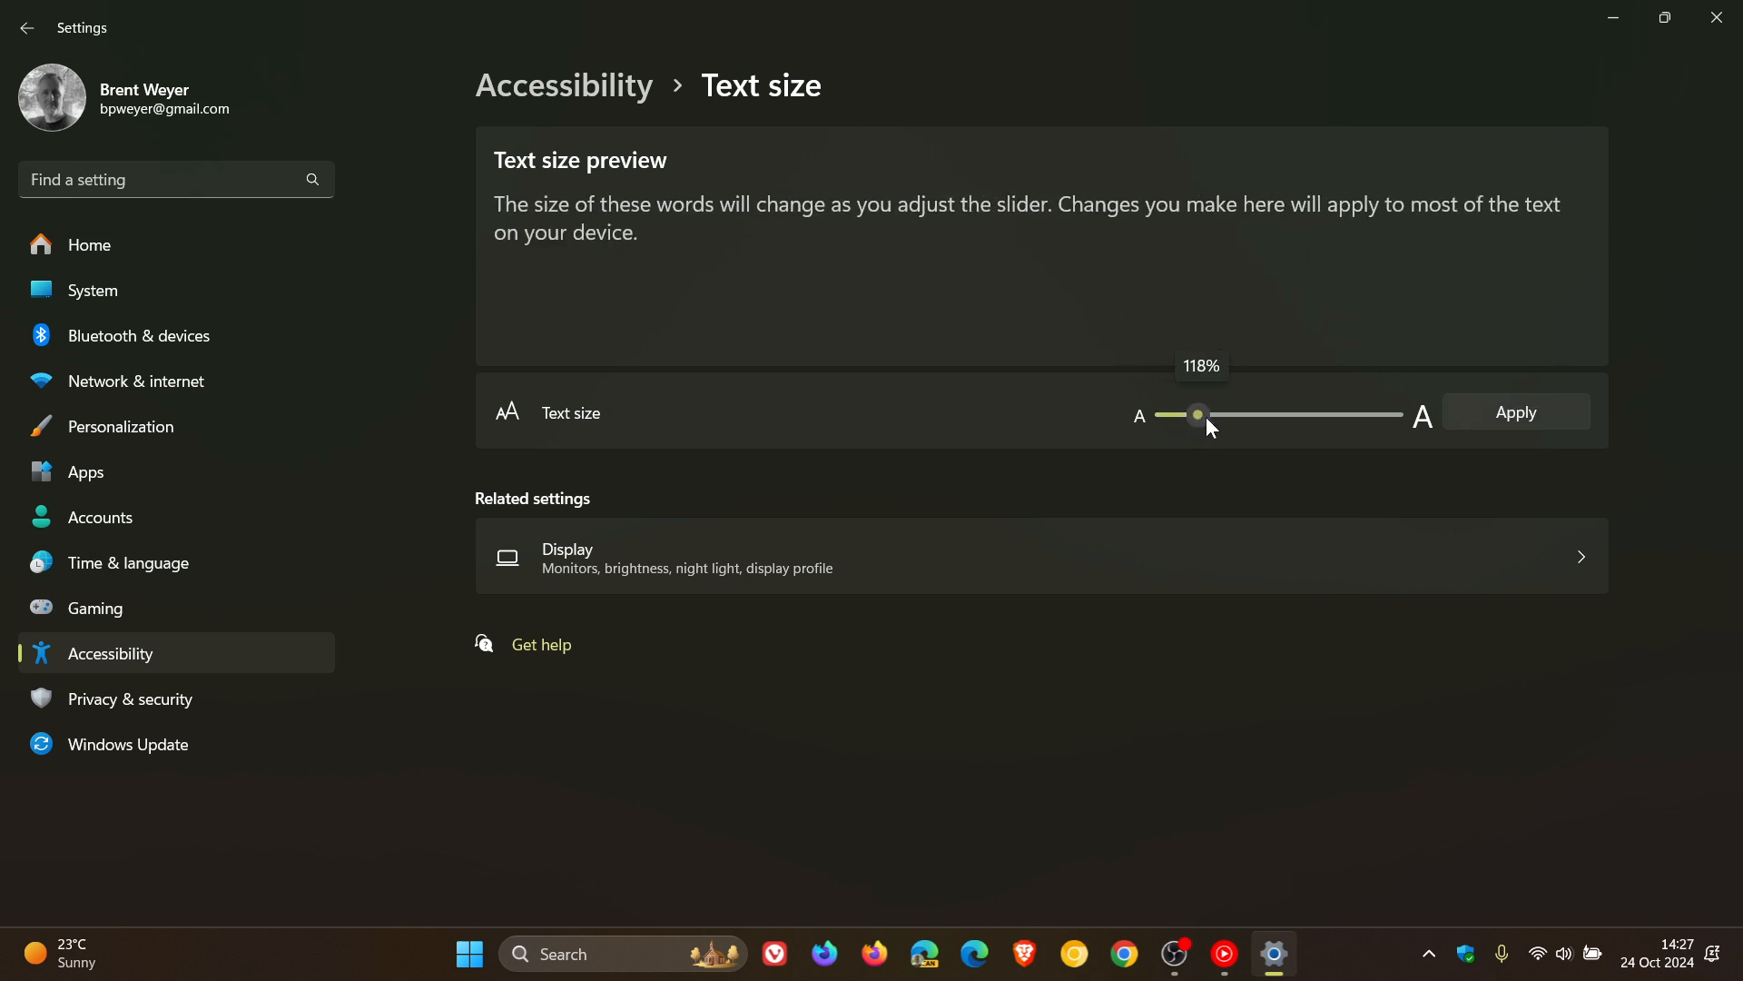
left_click_drag(1198, 415, 1297, 415)
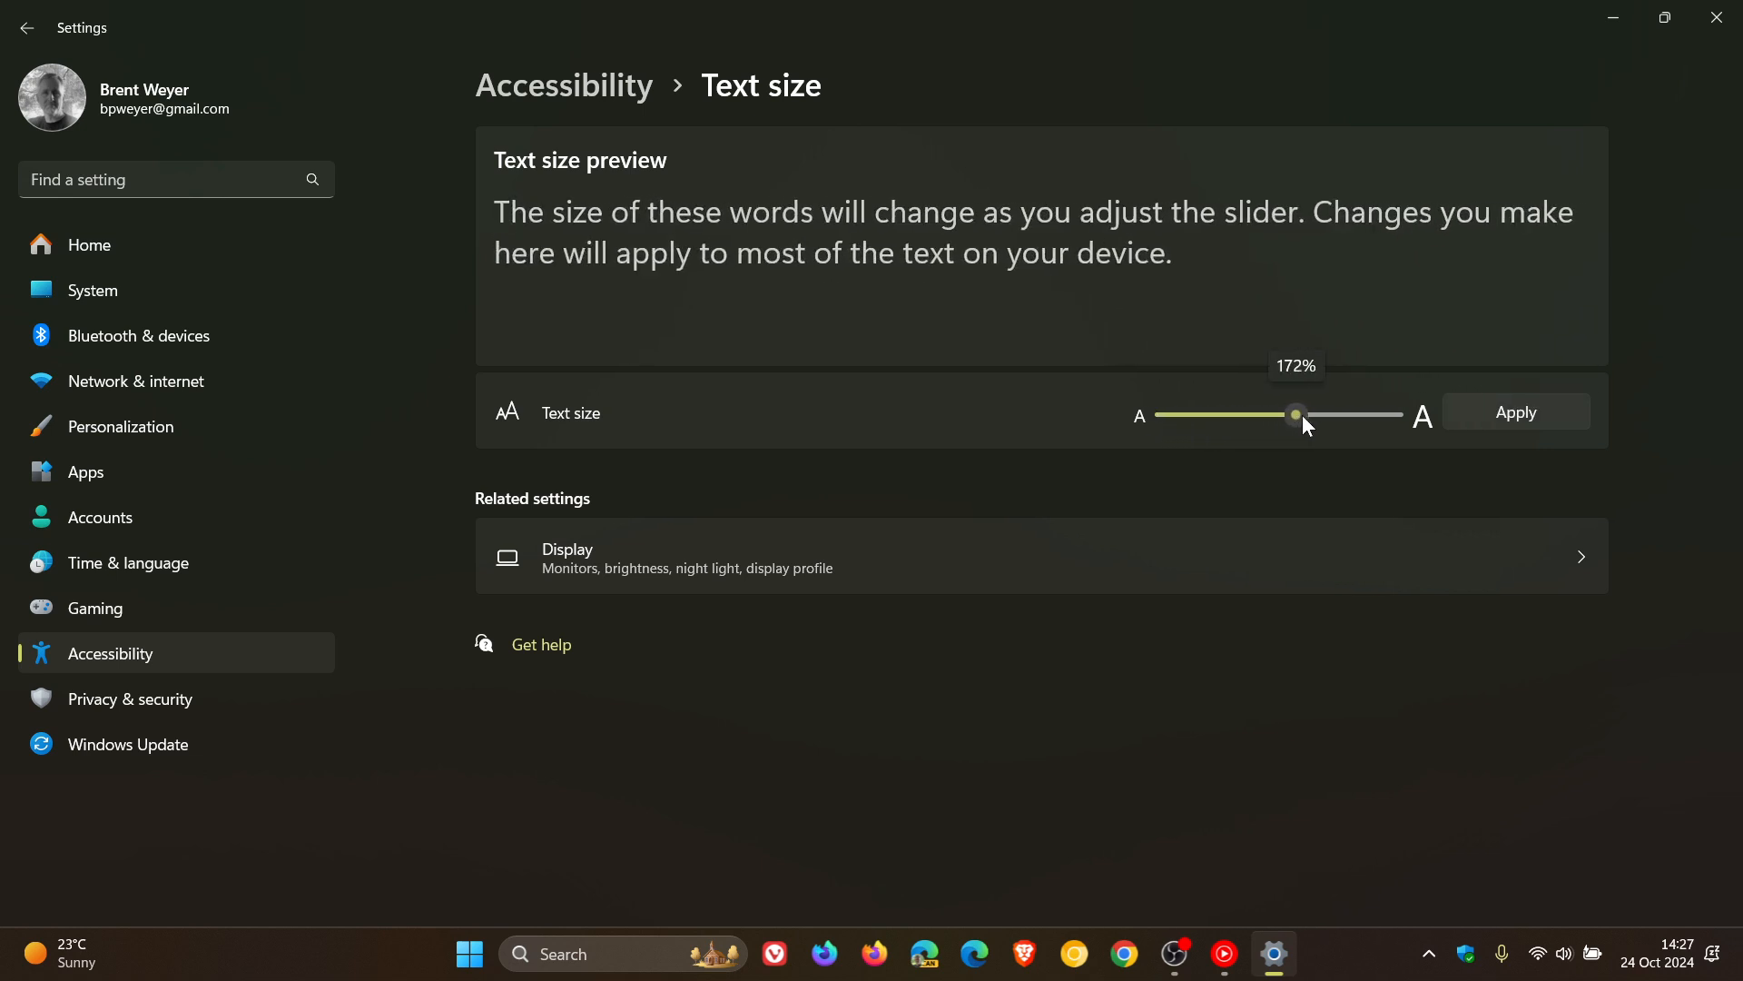
left_click_drag(1296, 415, 1325, 415)
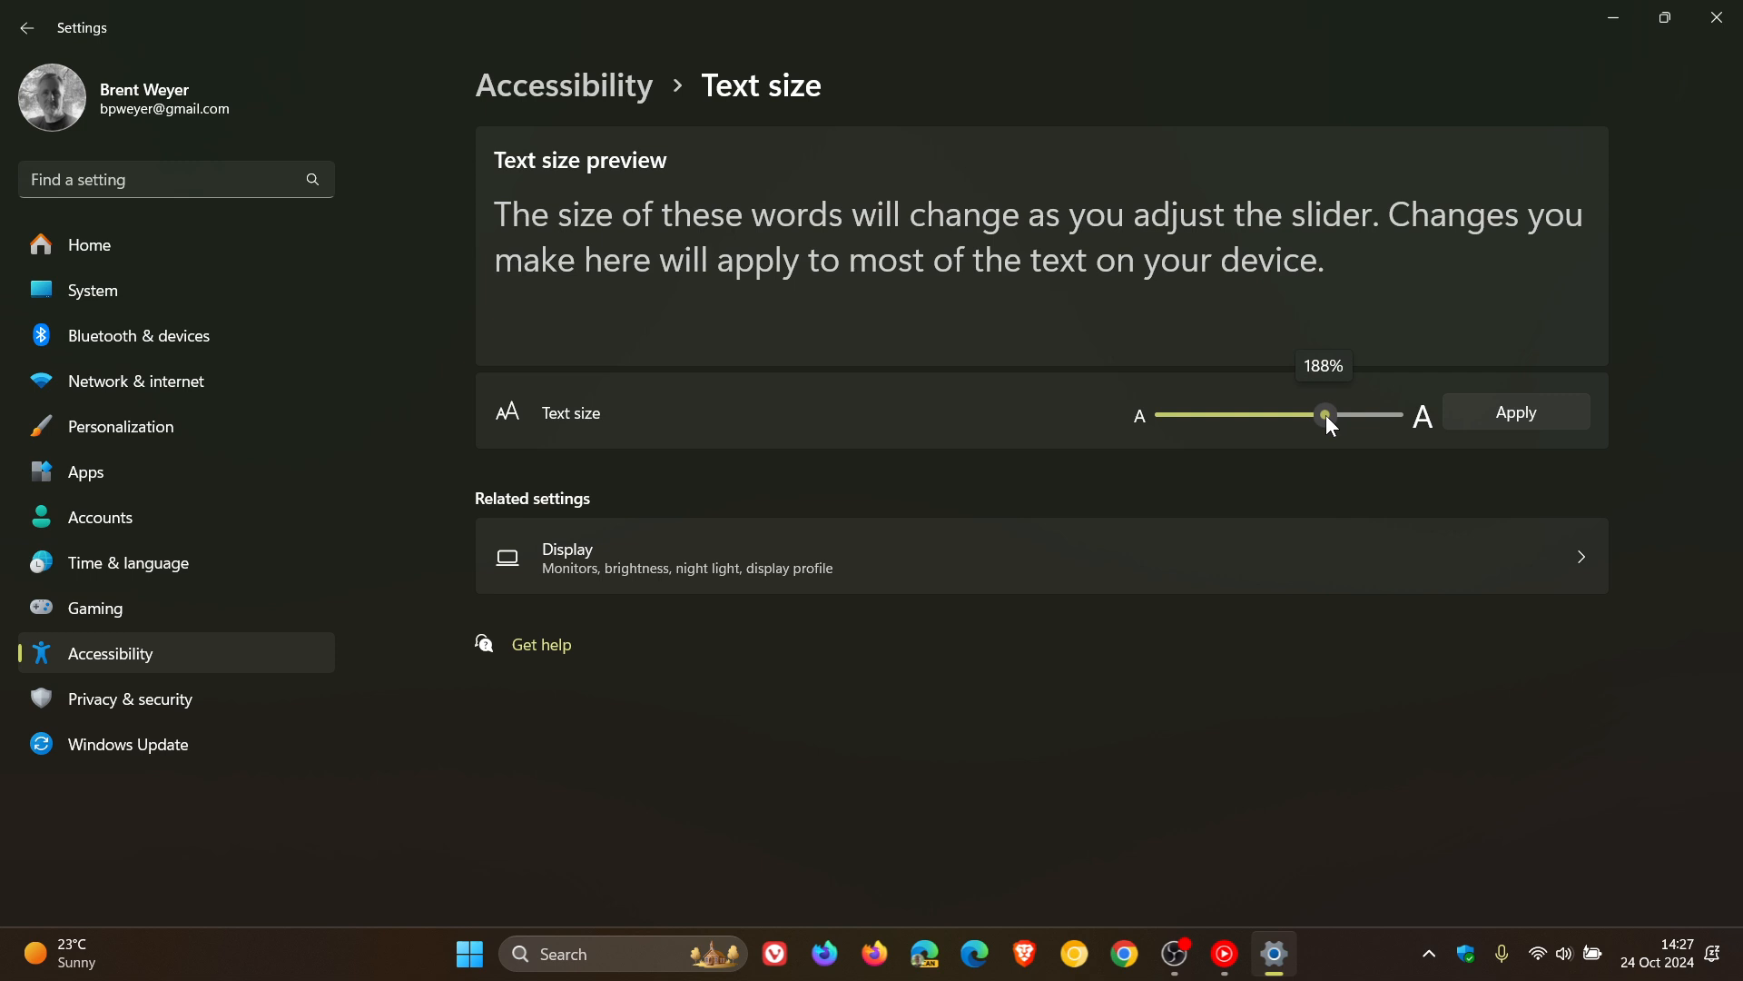
left_click_drag(1325, 415, 1164, 415)
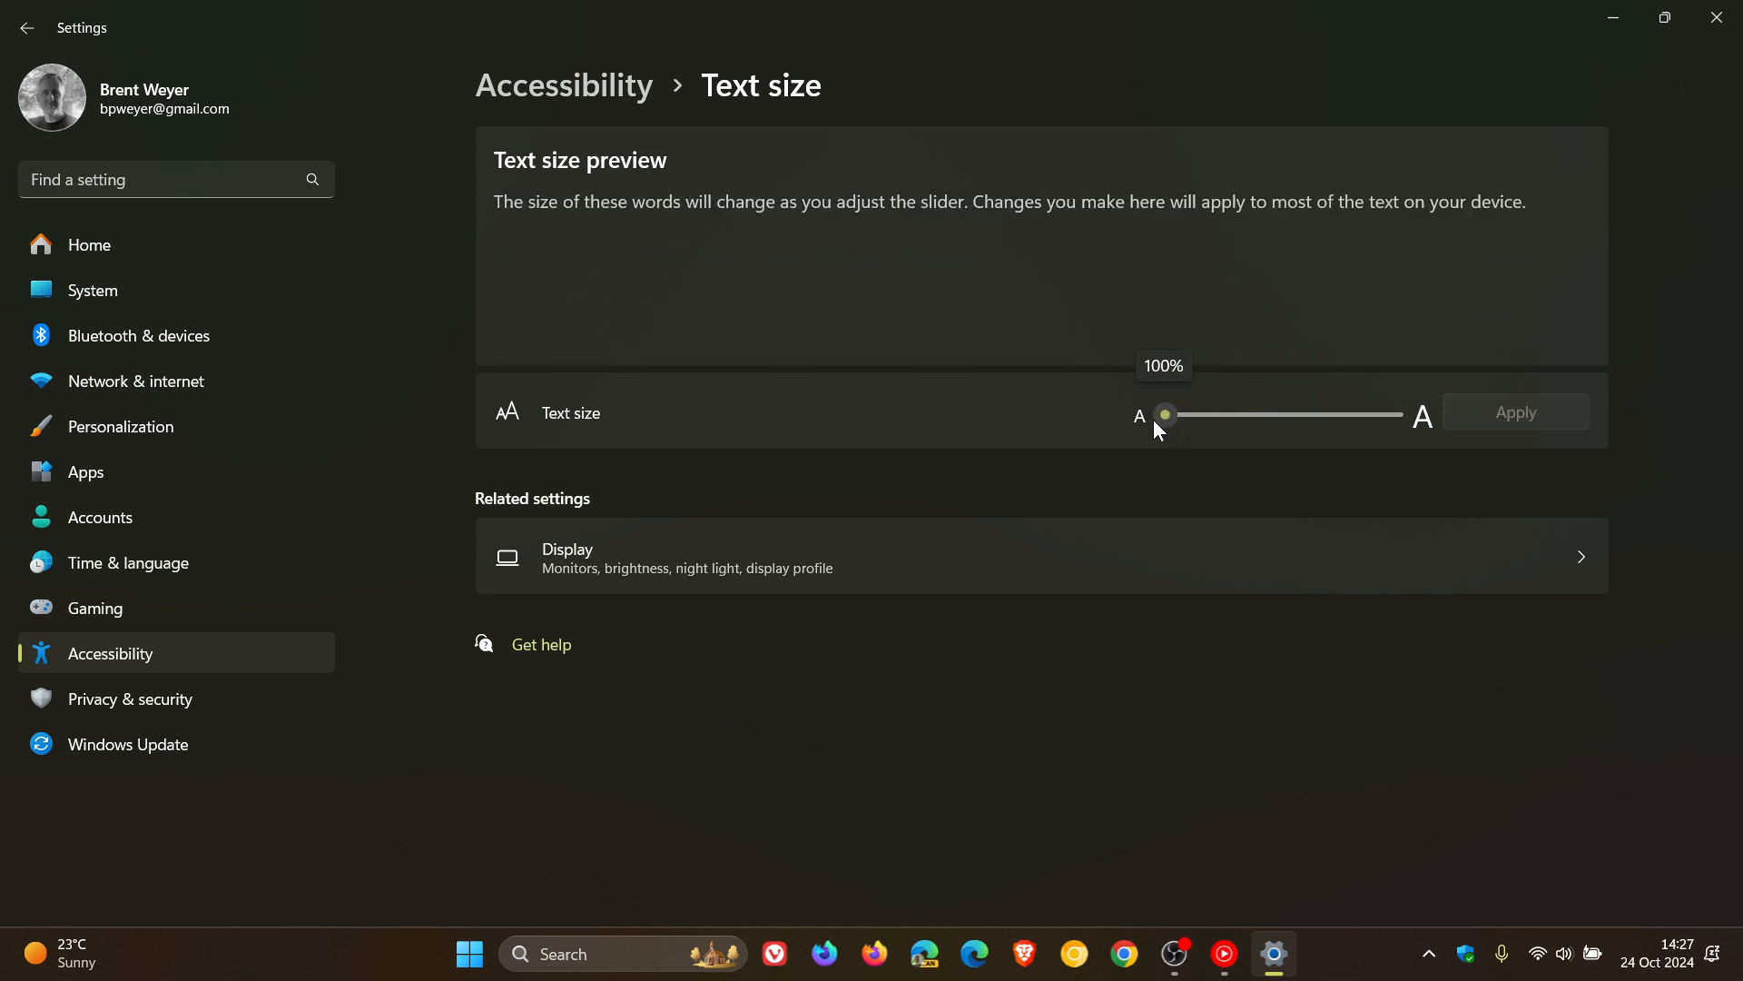
mouse_move(1123, 683)
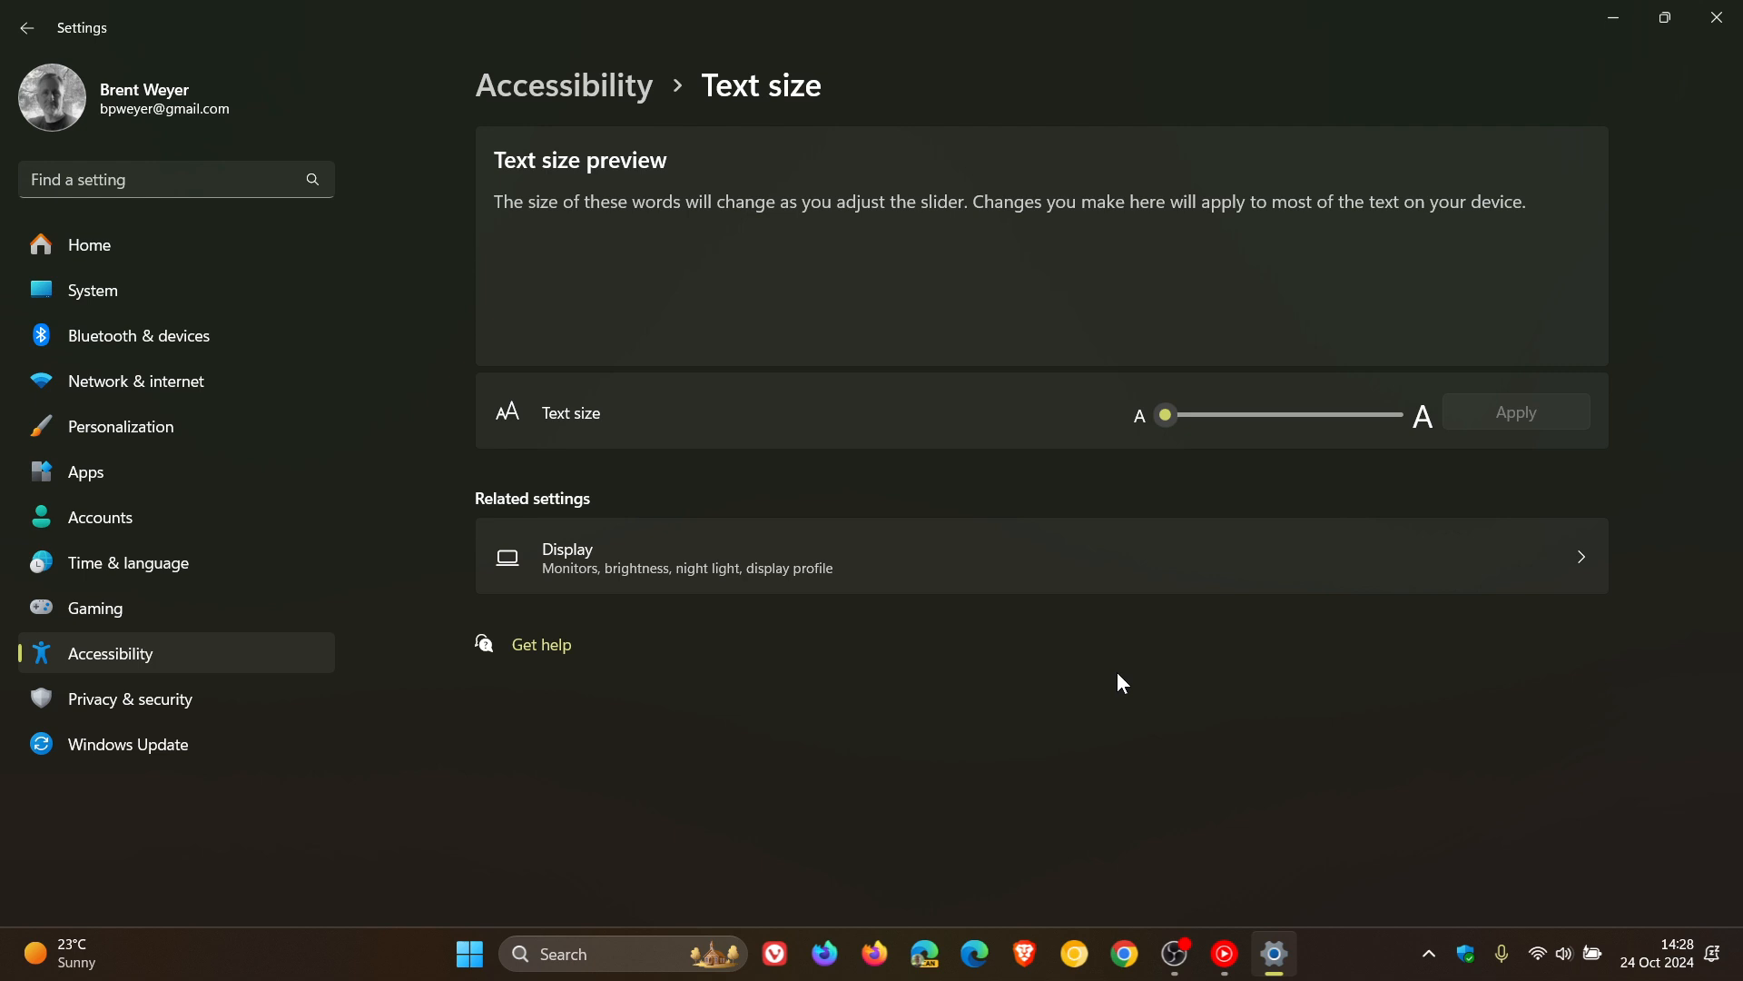
mouse_move(1612, 18)
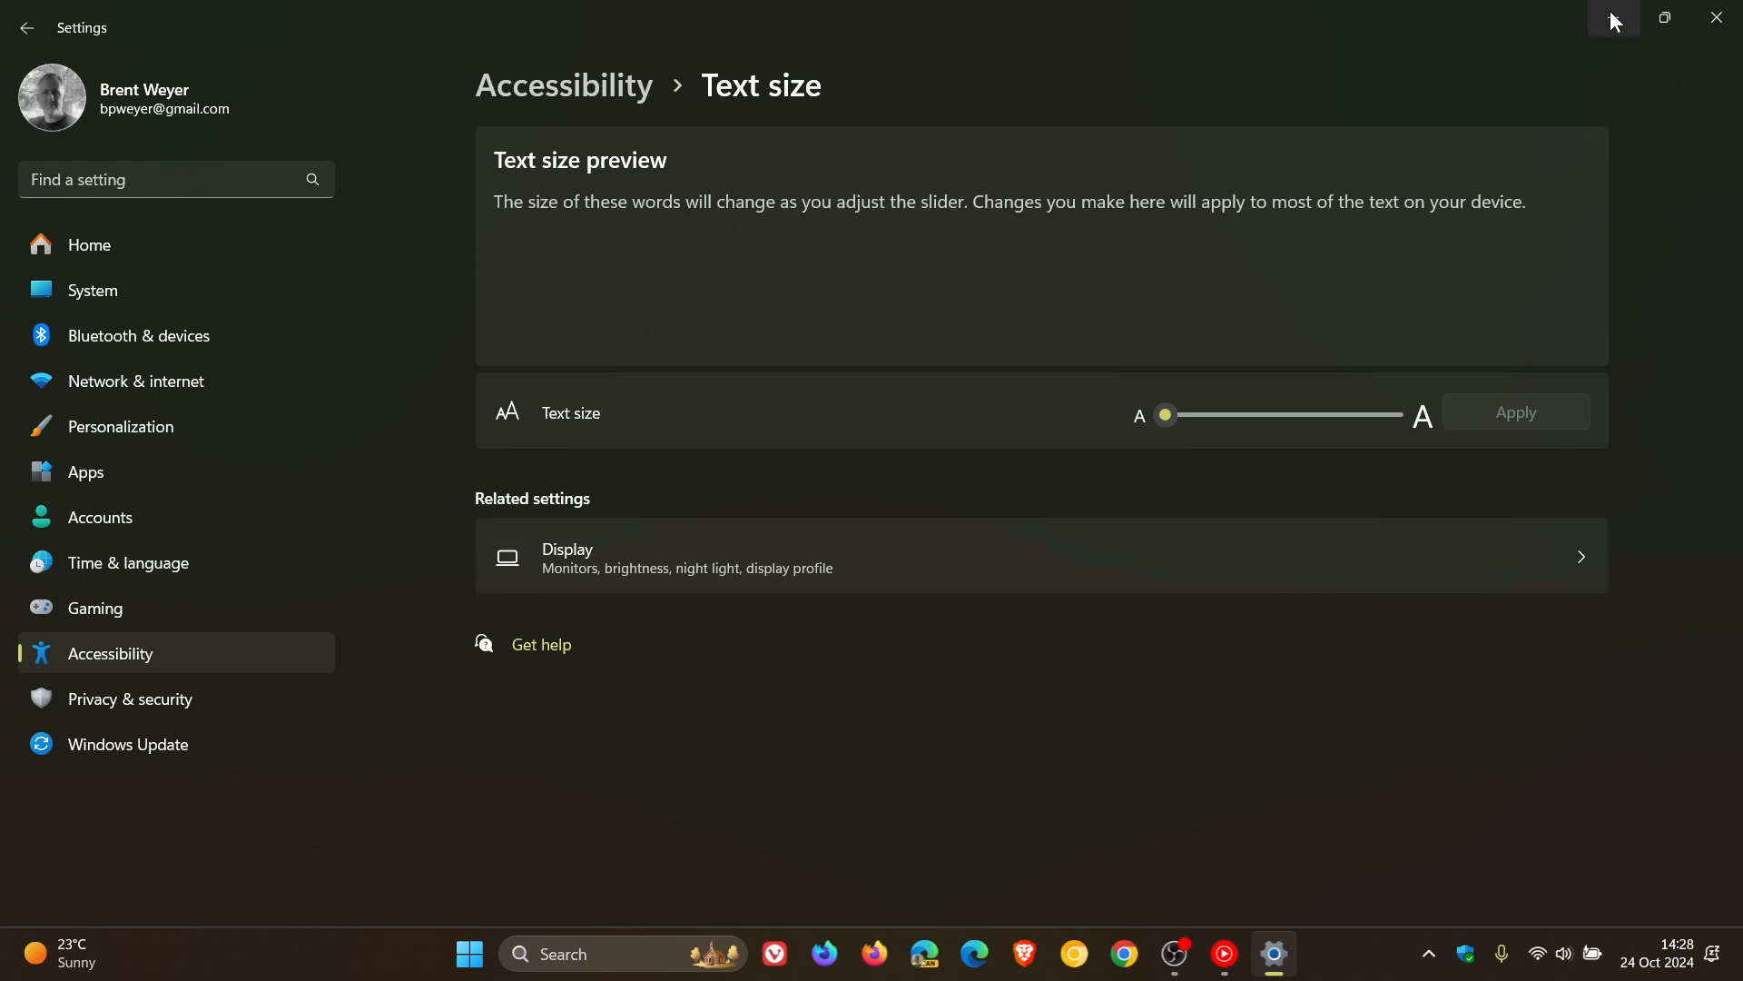
left_click(1716, 17)
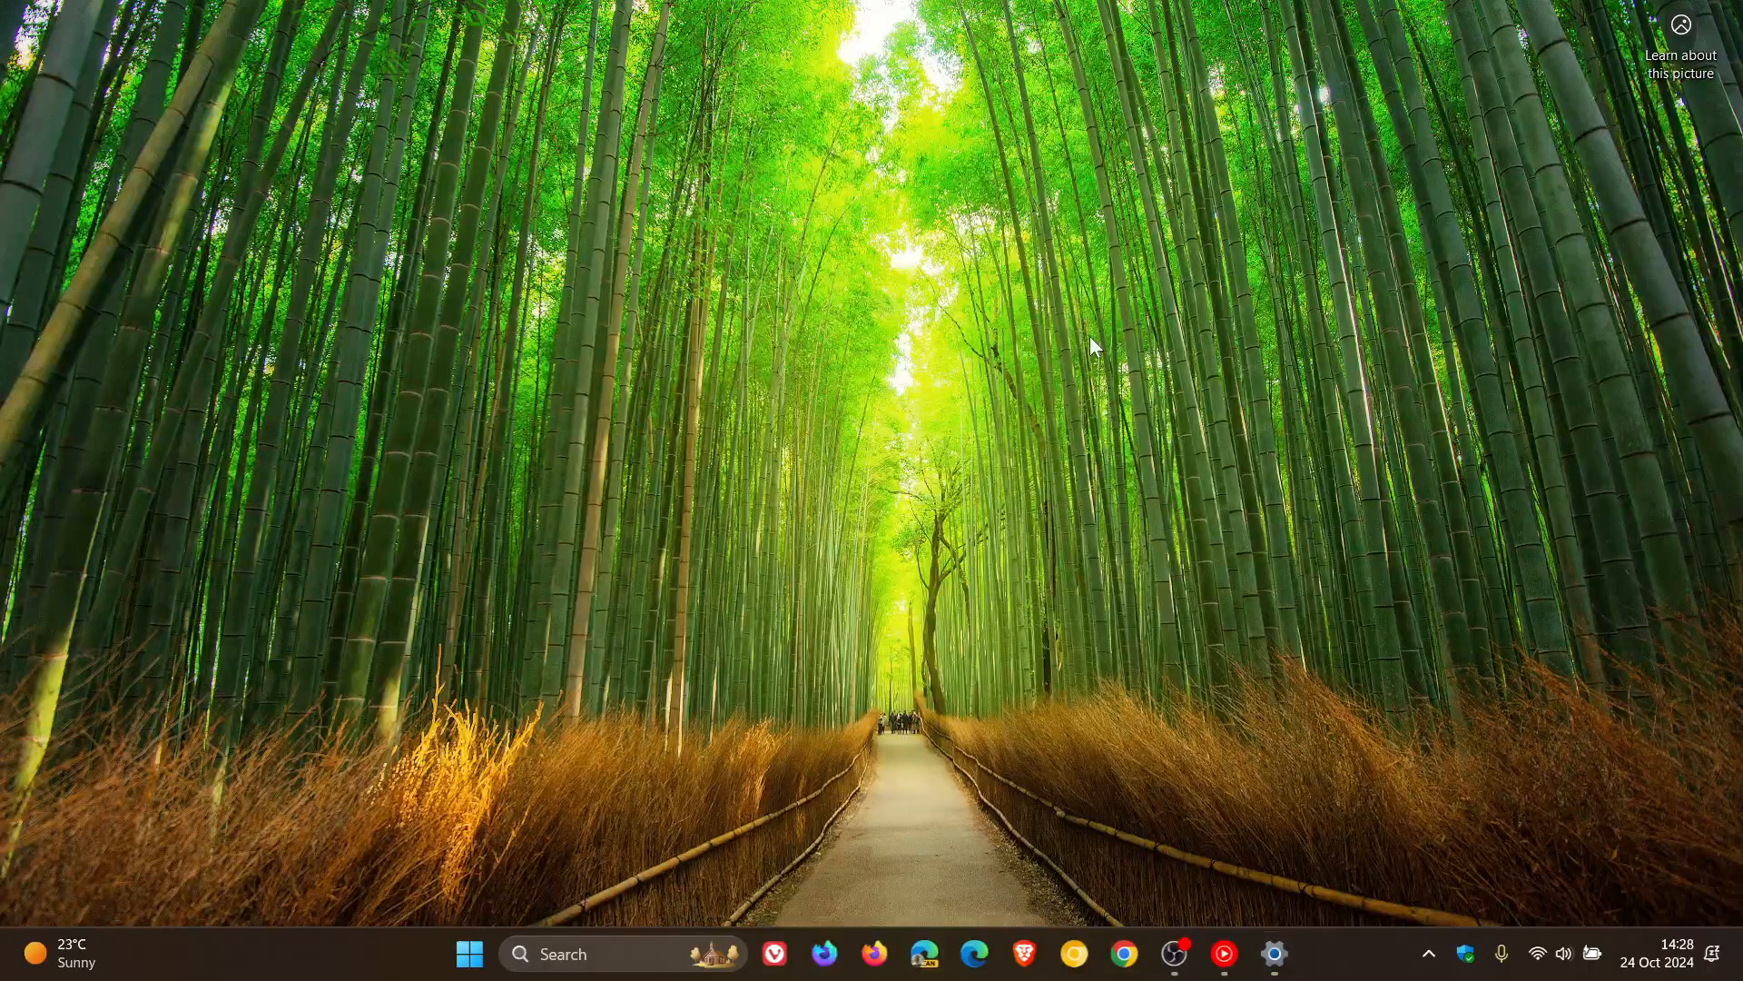